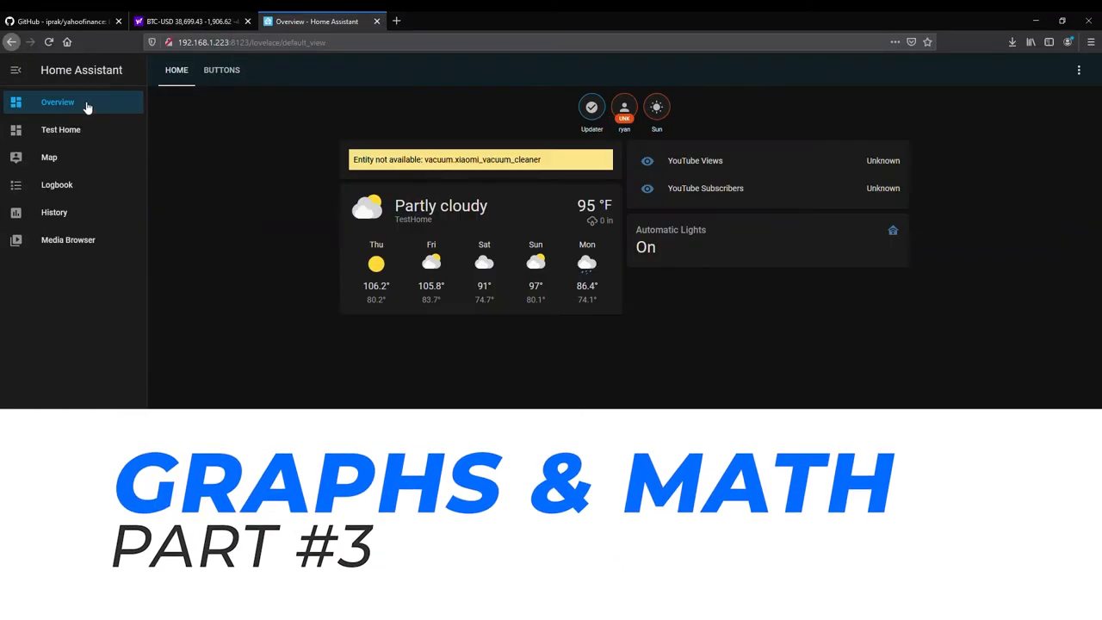
- Enter dashboard edit mode and add a new view named Finance
{"action": "left_click", "coordinate": [1079, 69]}
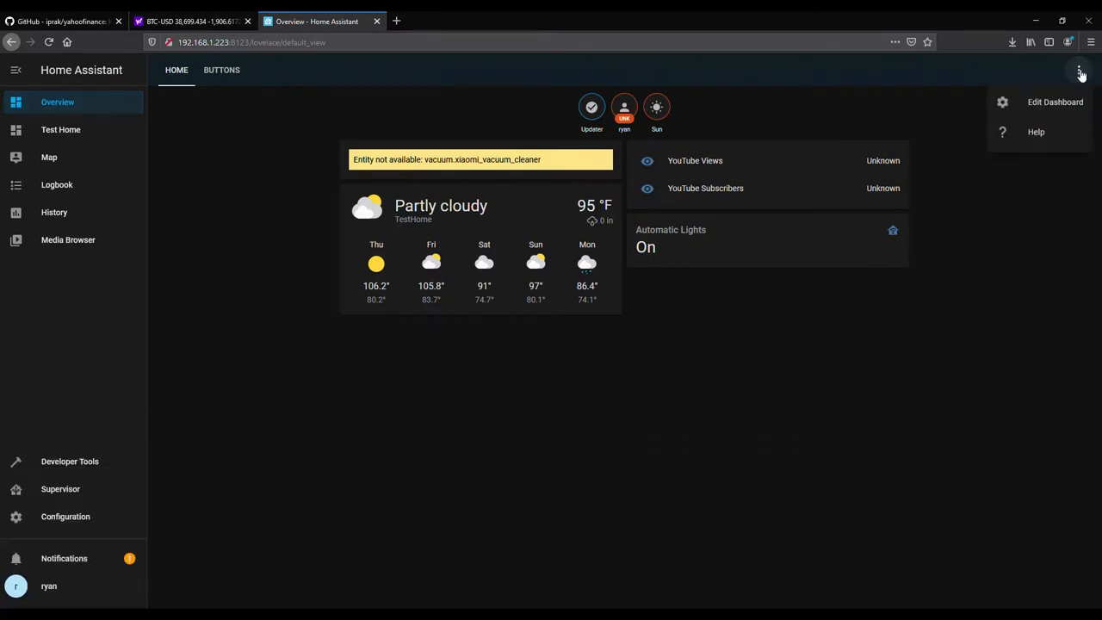
{"action": "left_click", "coordinate": [1054, 102]}
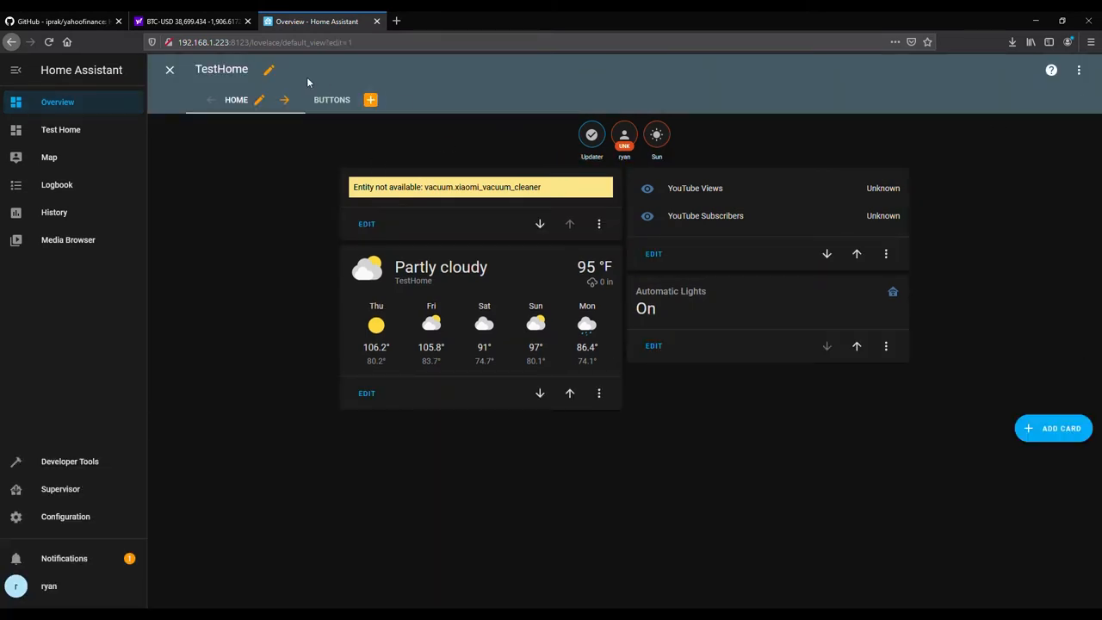
{"action": "mouse_move", "coordinate": [1060, 102]}
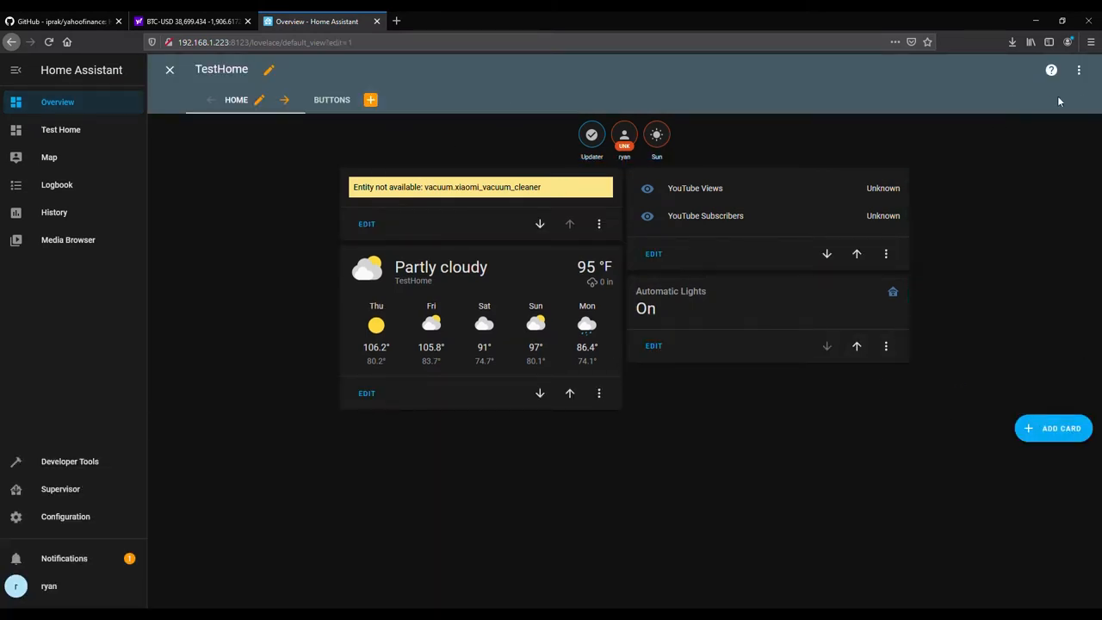
{"action": "left_click", "coordinate": [259, 100]}
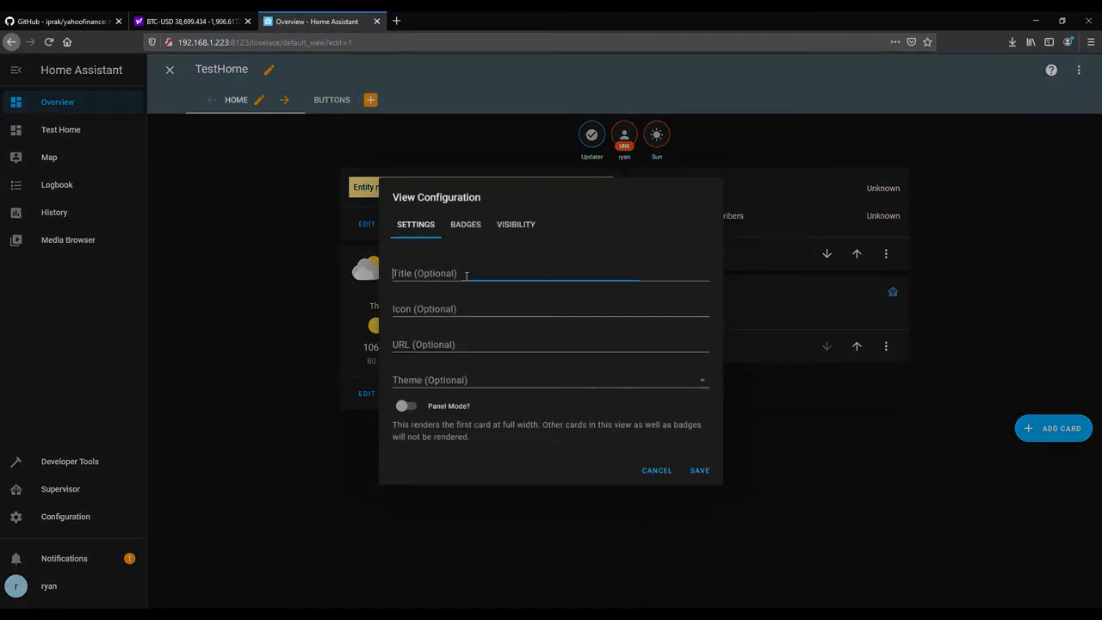
{"action": "left_click", "coordinate": [699, 470]}
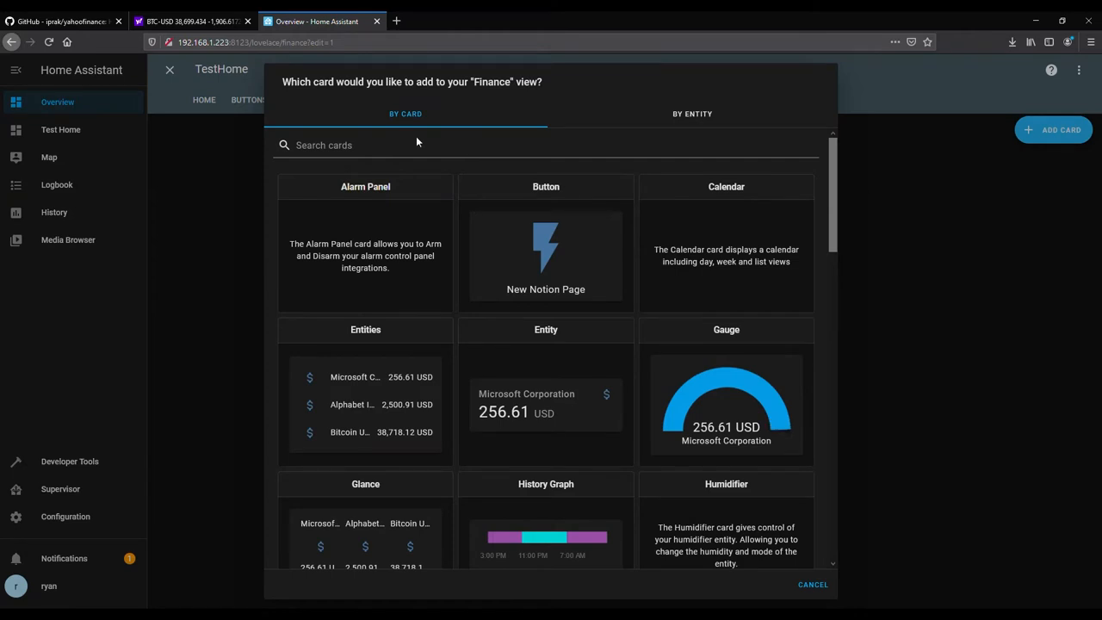
- Add a history graph card titled Crypto plotting sensor.yahoofinance_btc_usd and save it
{"action": "left_click", "coordinate": [545, 525]}
{"action": "type", "text": "se"}
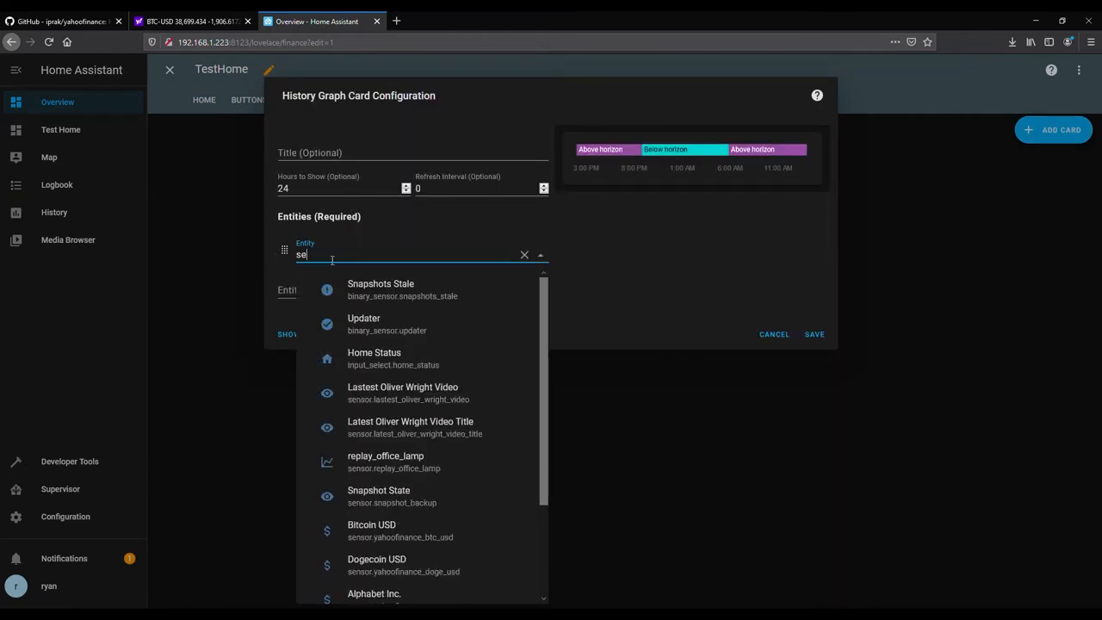
{"action": "left_click", "coordinate": [400, 531]}
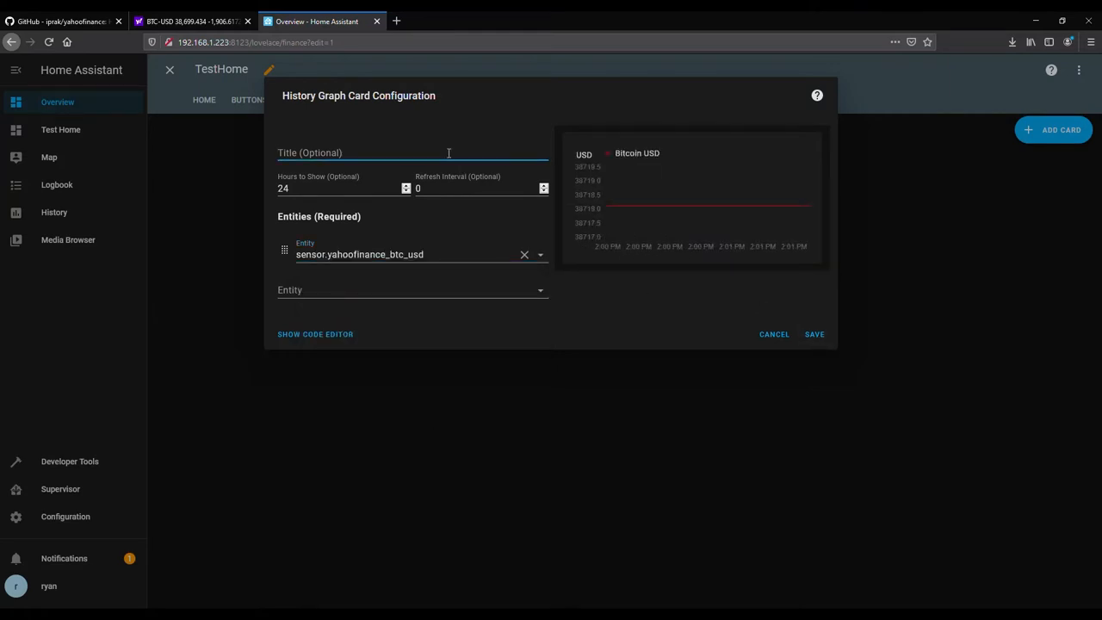
{"action": "left_click", "coordinate": [813, 334]}
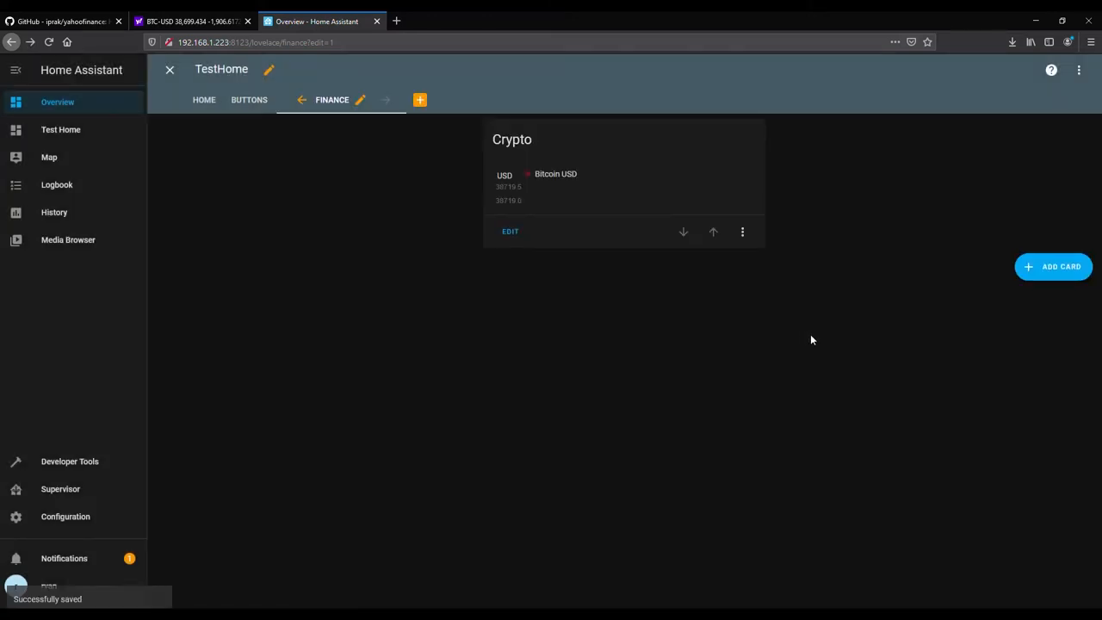
{"action": "left_click", "coordinate": [169, 69]}
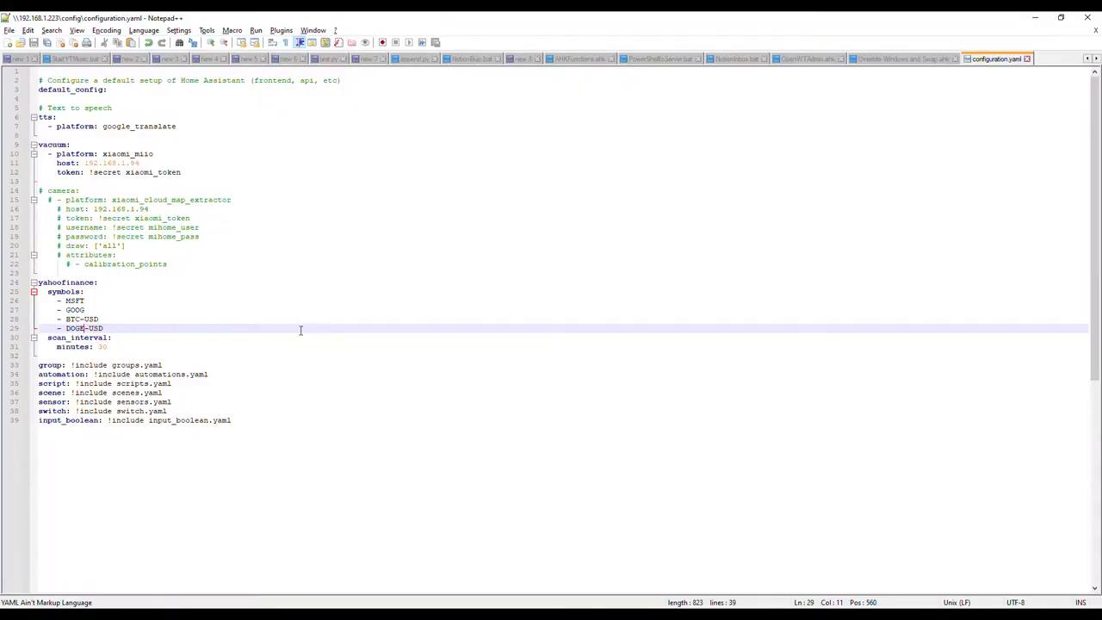
{"action": "mouse_move", "coordinate": [784, 69]}
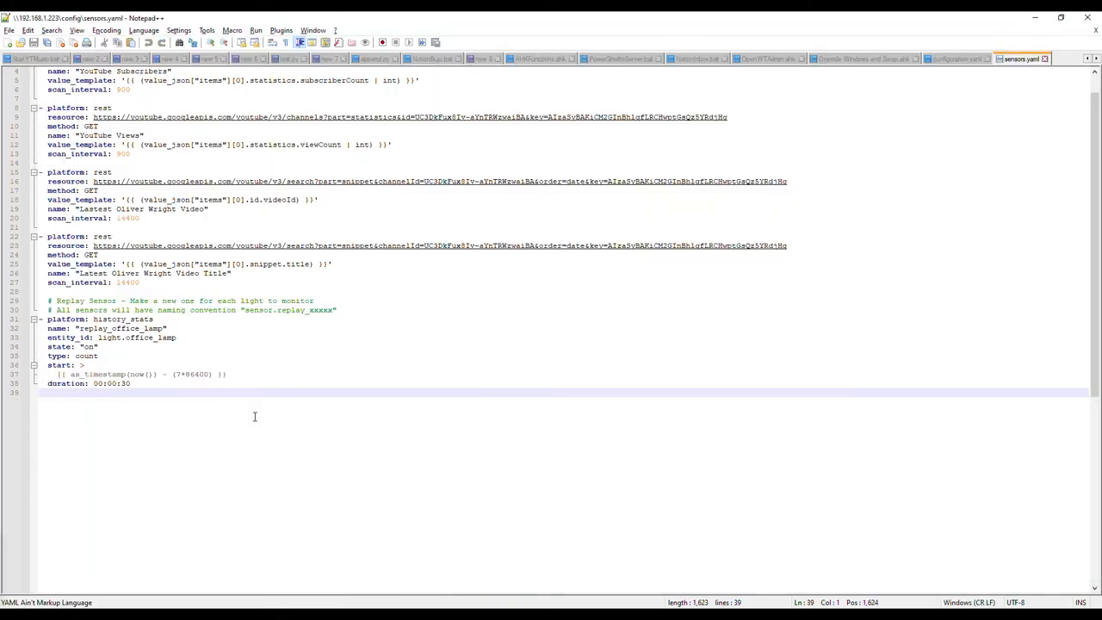
- Switch back from Notepad++ to the Home Assistant Finance view in Firefox
{"action": "key", "text": "enter"}
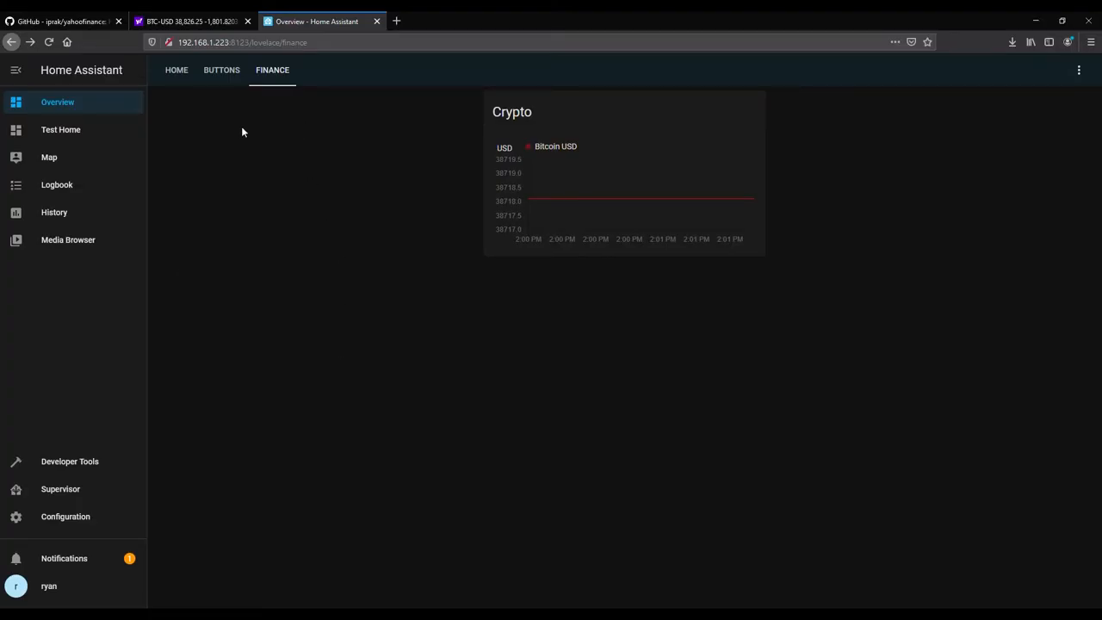
- Create a text helper named Shares Doge from Configuration > Helpers
{"action": "left_click", "coordinate": [66, 517]}
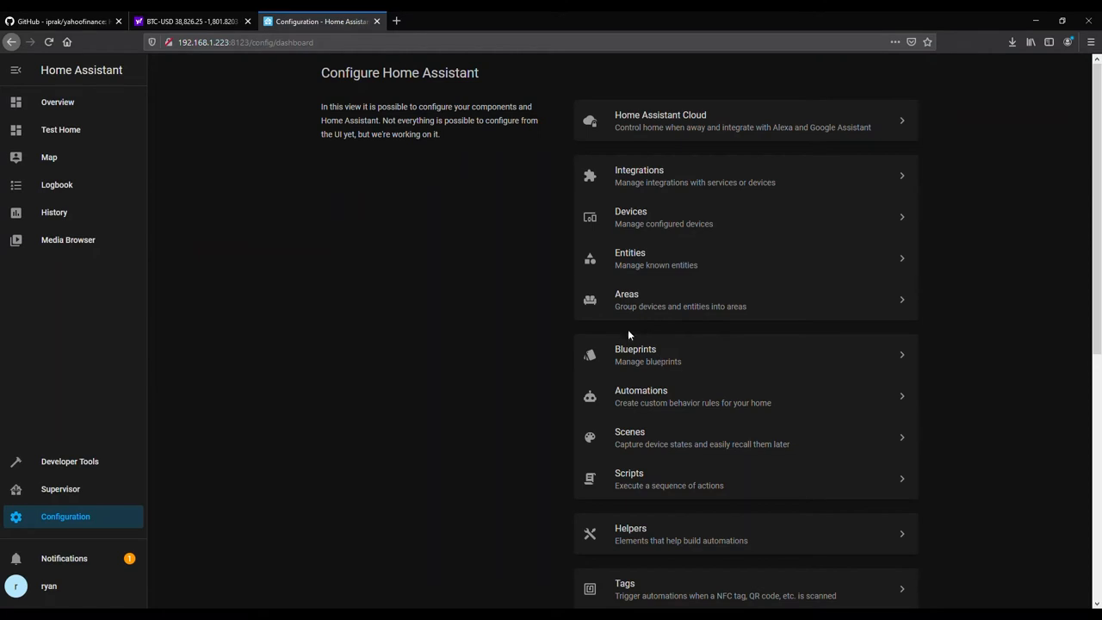
{"action": "left_click", "coordinate": [744, 534]}
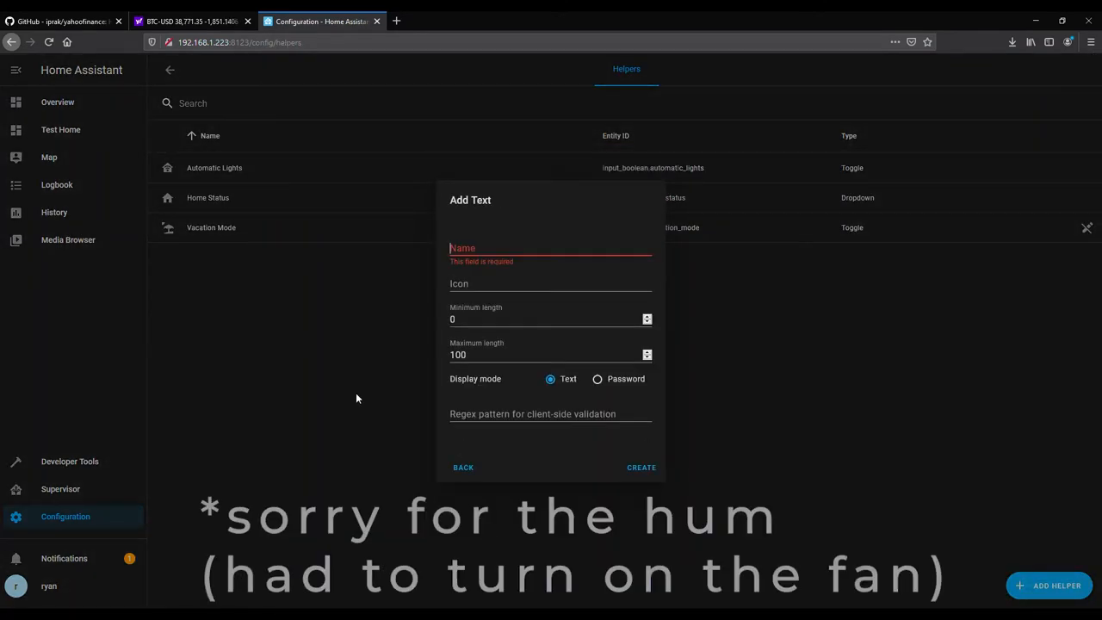
{"action": "mouse_move", "coordinate": [462, 486]}
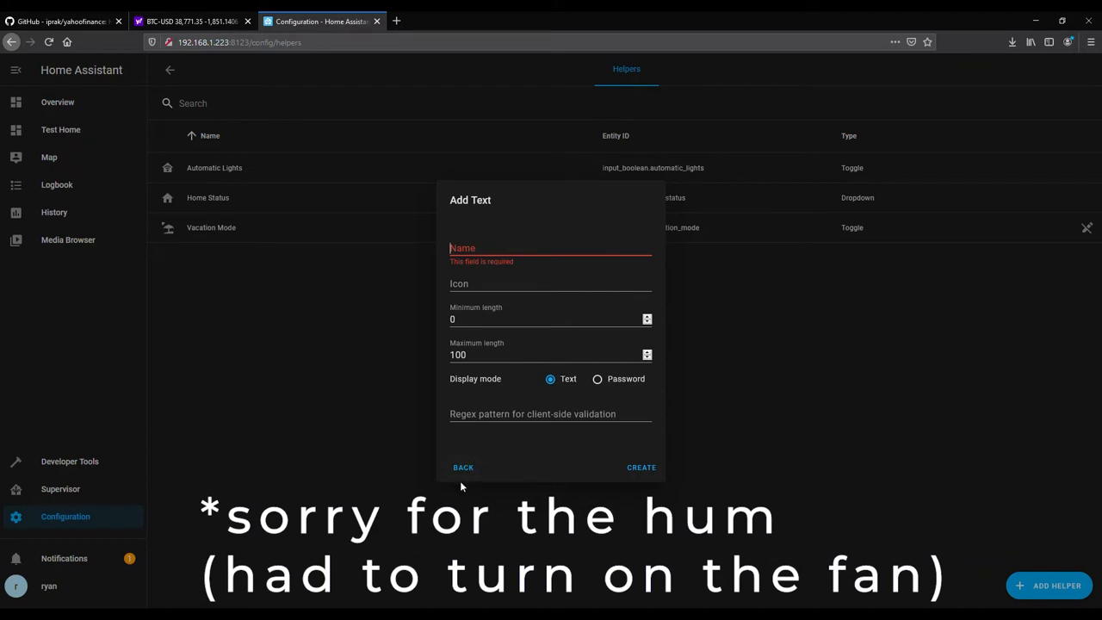
{"action": "mouse_move", "coordinate": [495, 355]}
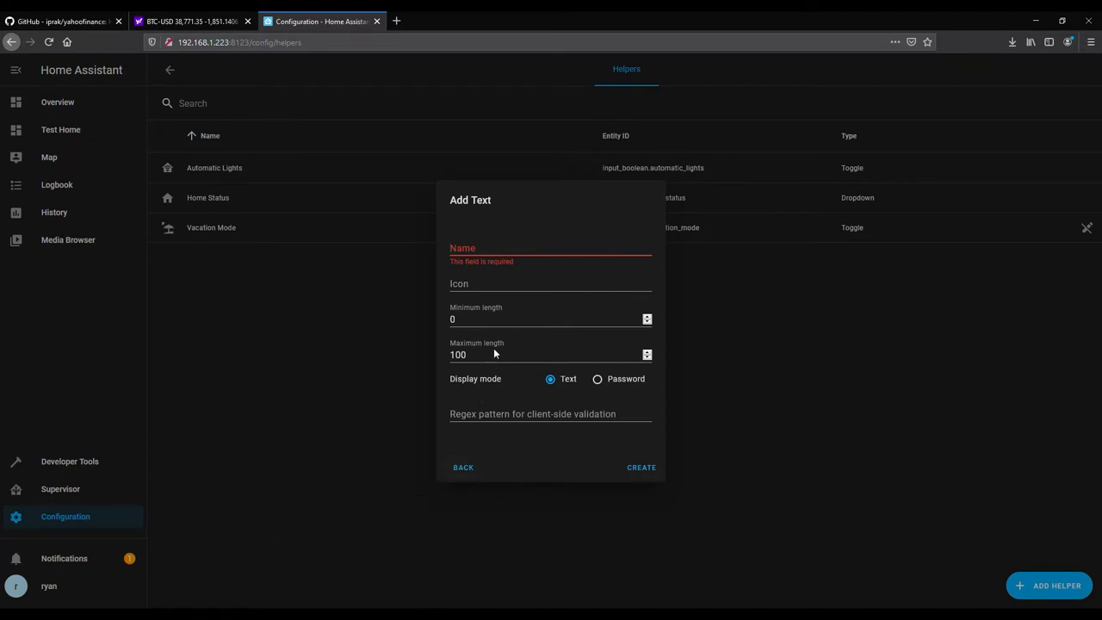
{"action": "left_click", "coordinate": [551, 248]}
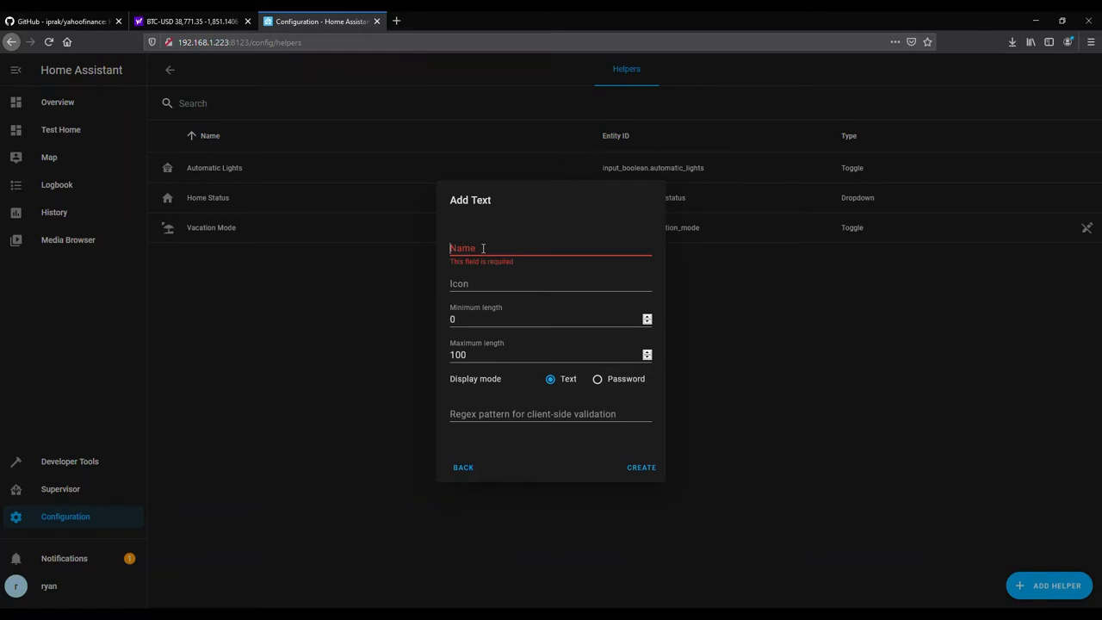
{"action": "type", "text": "Shares Doge"}
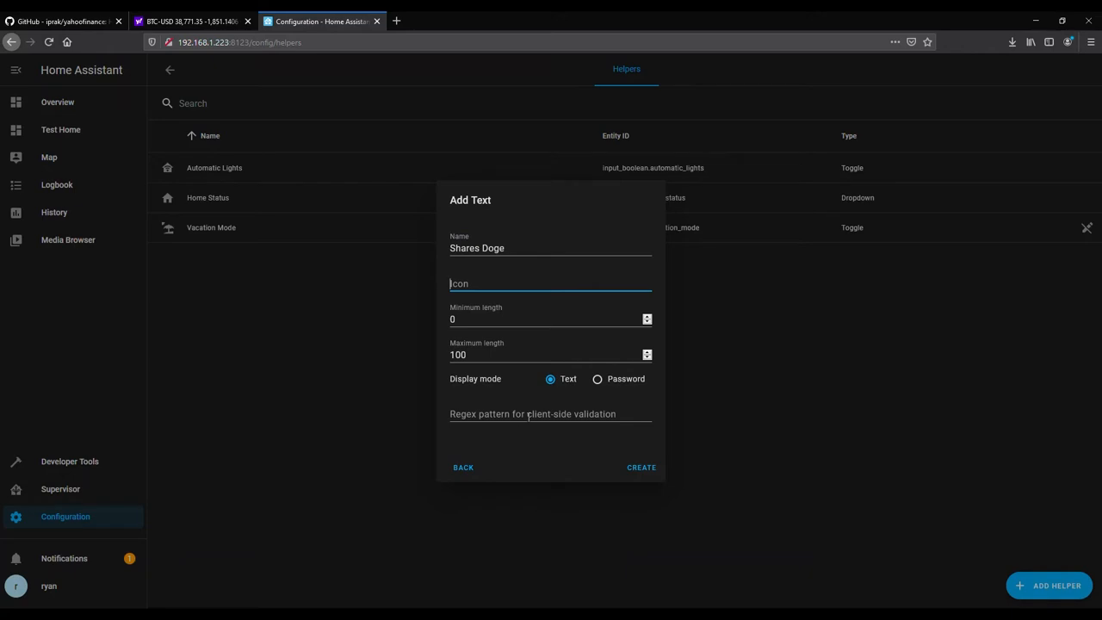
{"action": "left_click", "coordinate": [641, 467]}
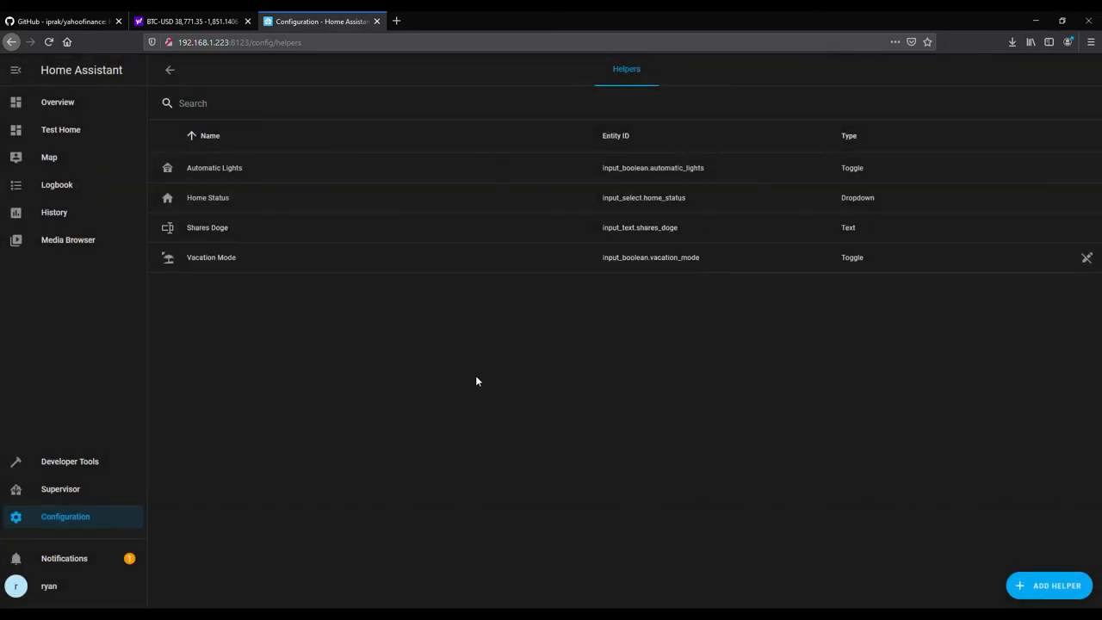
{"action": "mouse_move", "coordinate": [238, 215]}
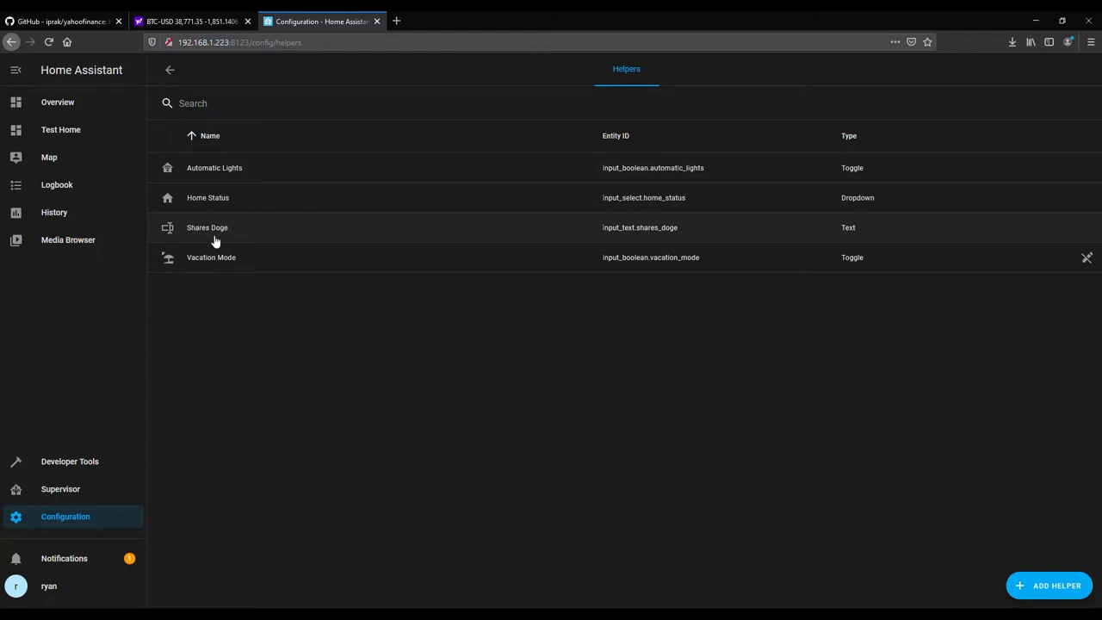
{"action": "mouse_move", "coordinate": [220, 227]}
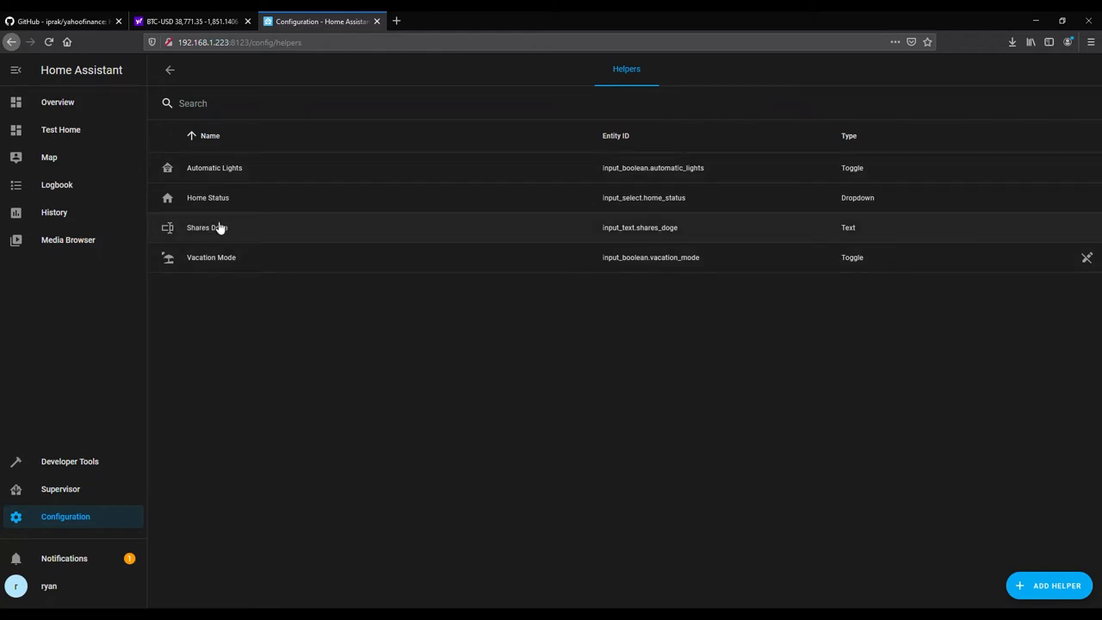
- Add an entity card for input_text.shares_doge to the Finance view
{"action": "left_click", "coordinate": [59, 101]}
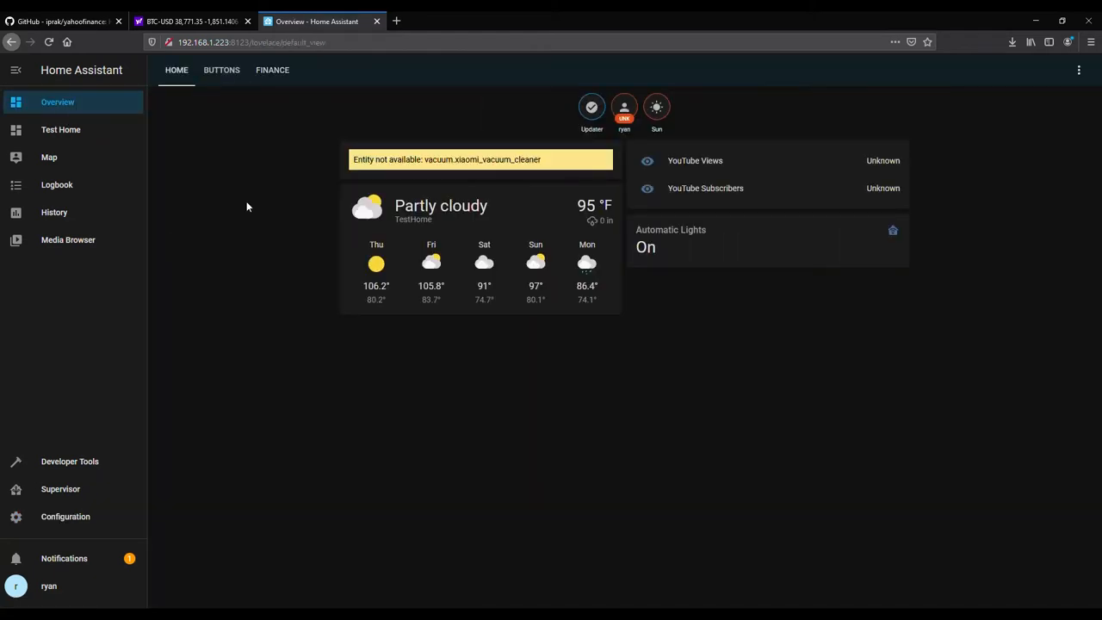
{"action": "left_click", "coordinate": [272, 69]}
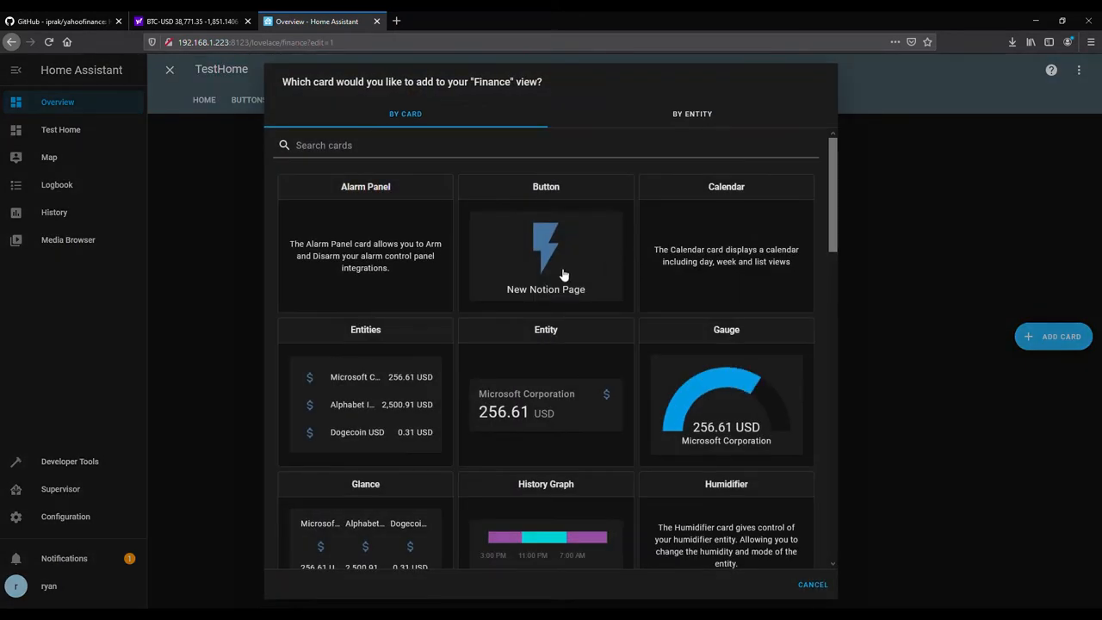
{"action": "left_click", "coordinate": [812, 586]}
{"action": "type", "text": "inpo"}
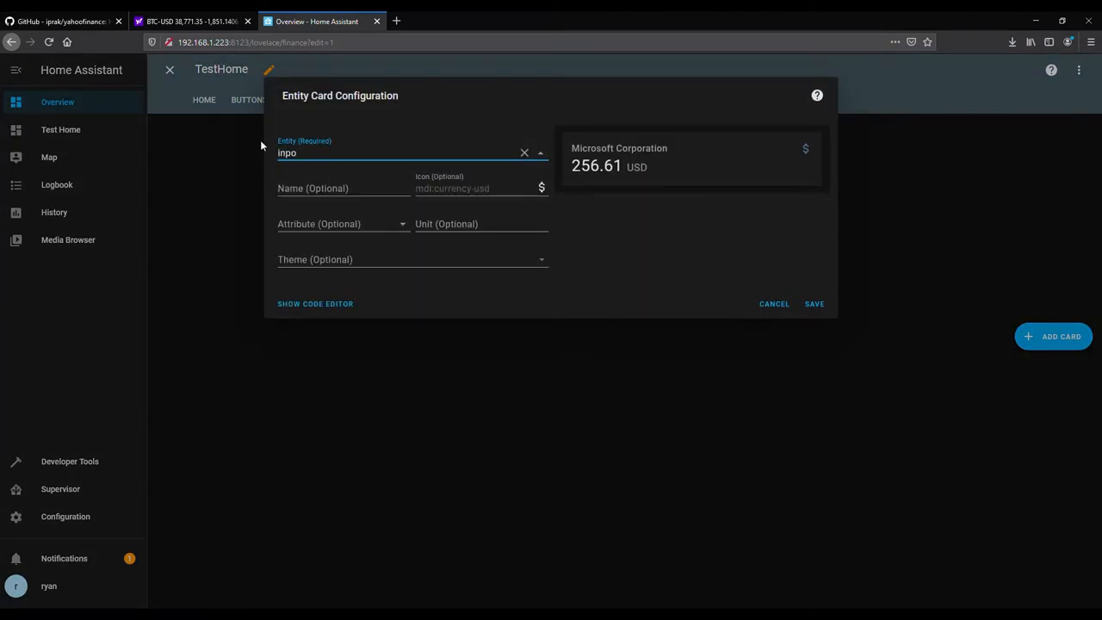
{"action": "type", "text": "input_"}
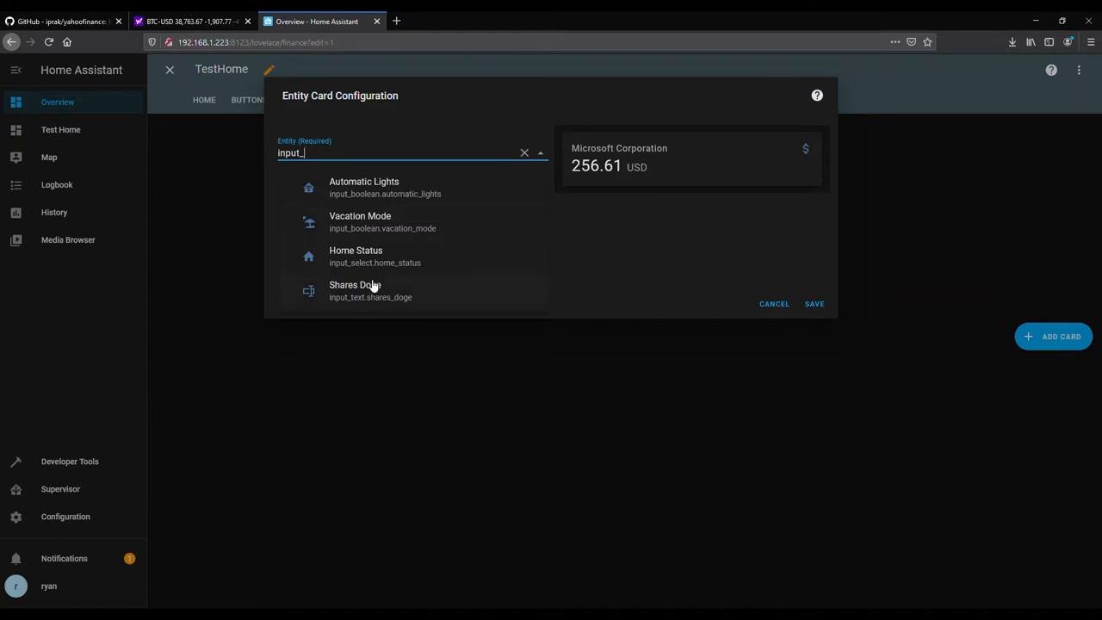
{"action": "left_click", "coordinate": [813, 303]}
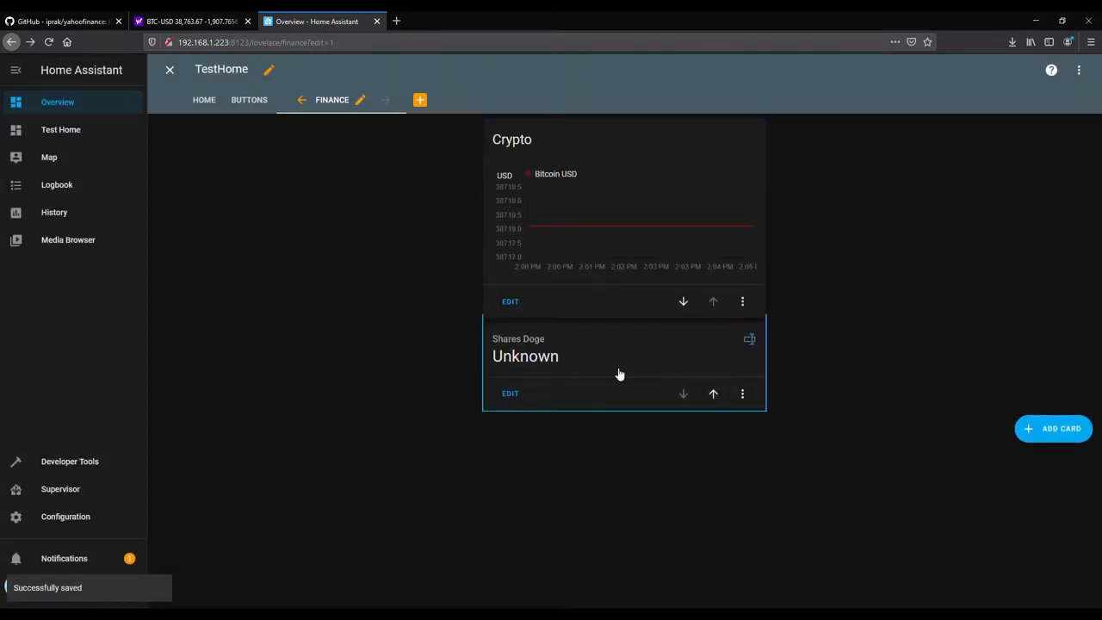
- Finish editing the dashboard and set the Shares Doge helper value to 50.5
{"action": "left_click", "coordinate": [525, 354]}
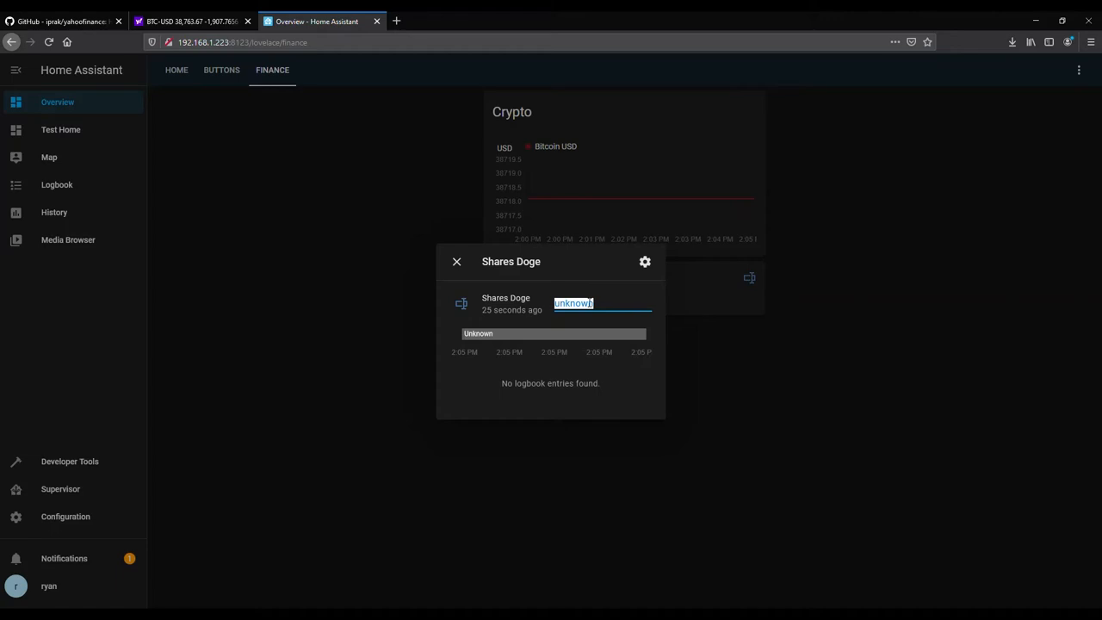
{"action": "type", "text": "50"}
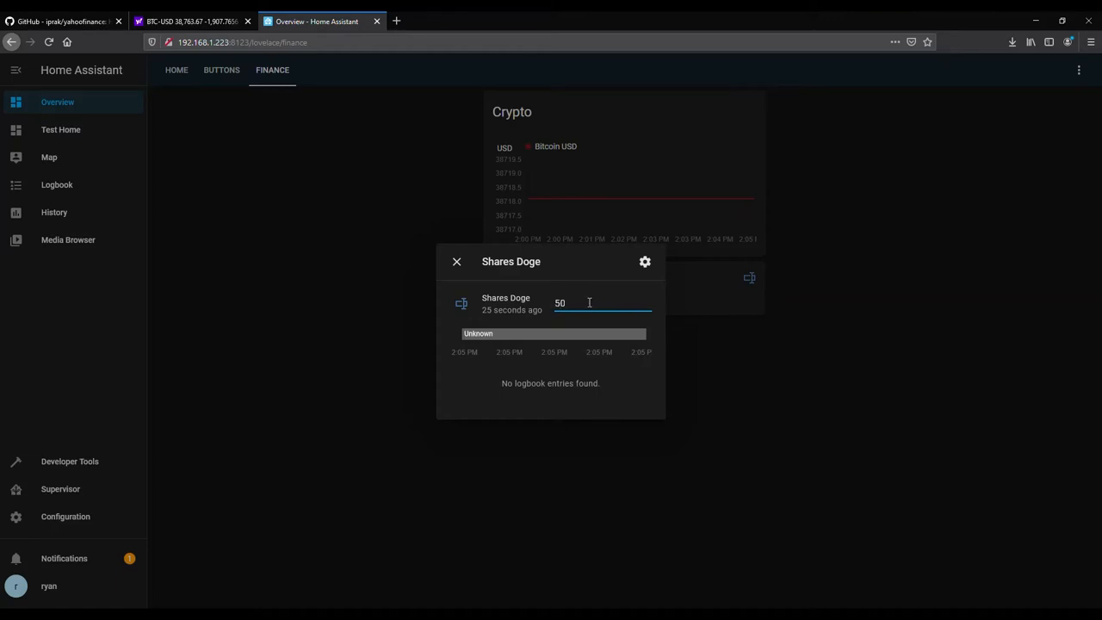
{"action": "type", "text": ".5"}
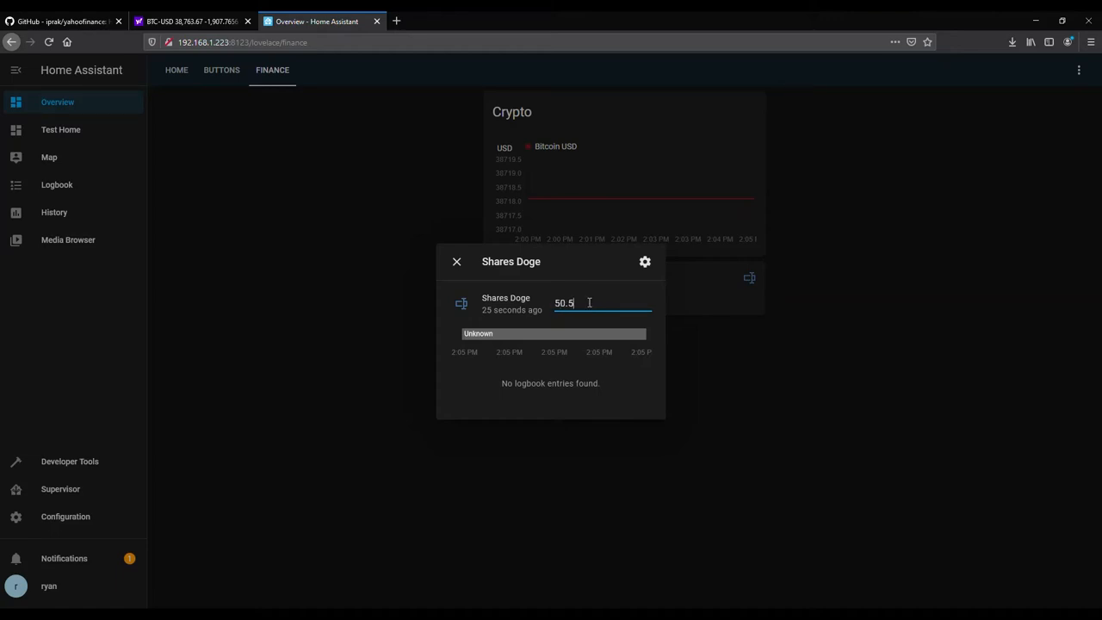
{"action": "key", "text": "Return"}
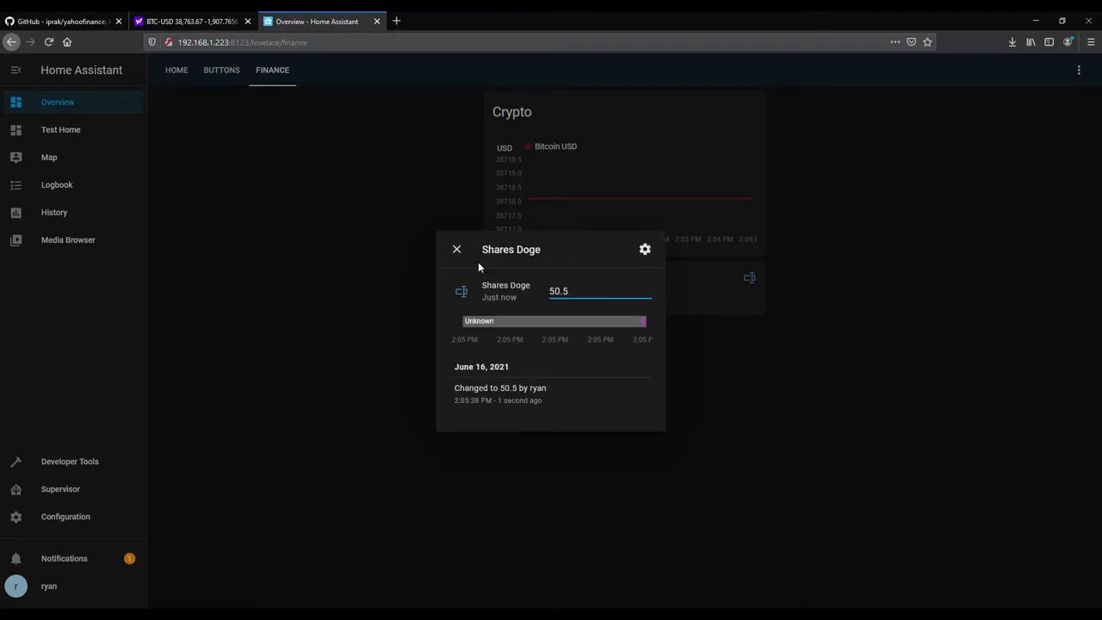
{"action": "left_click", "coordinate": [457, 248]}
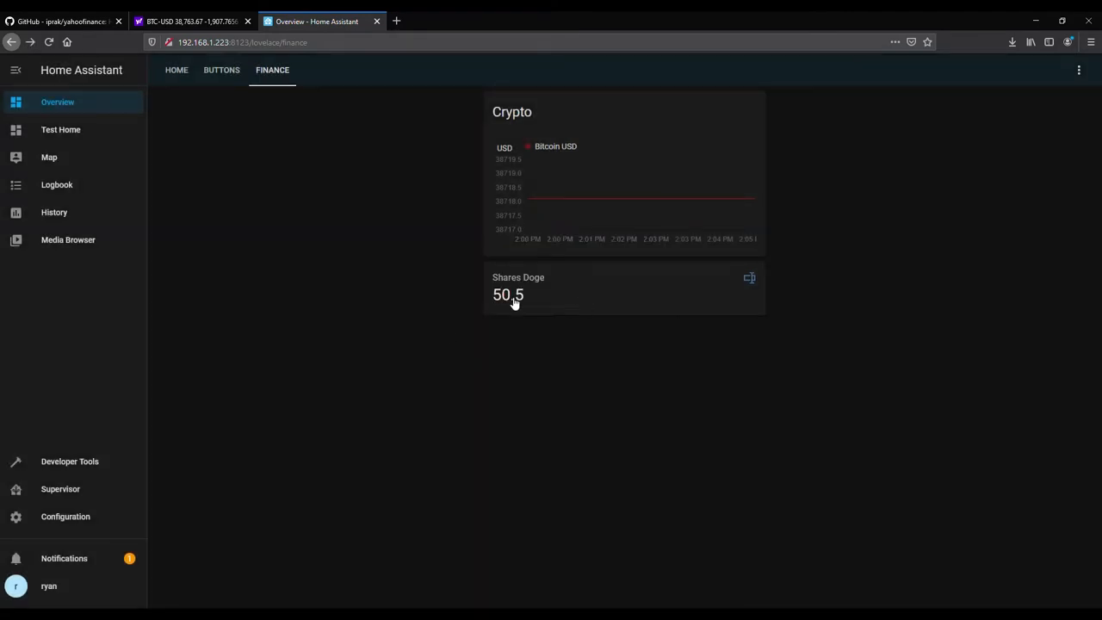
{"action": "mouse_move", "coordinate": [519, 300]}
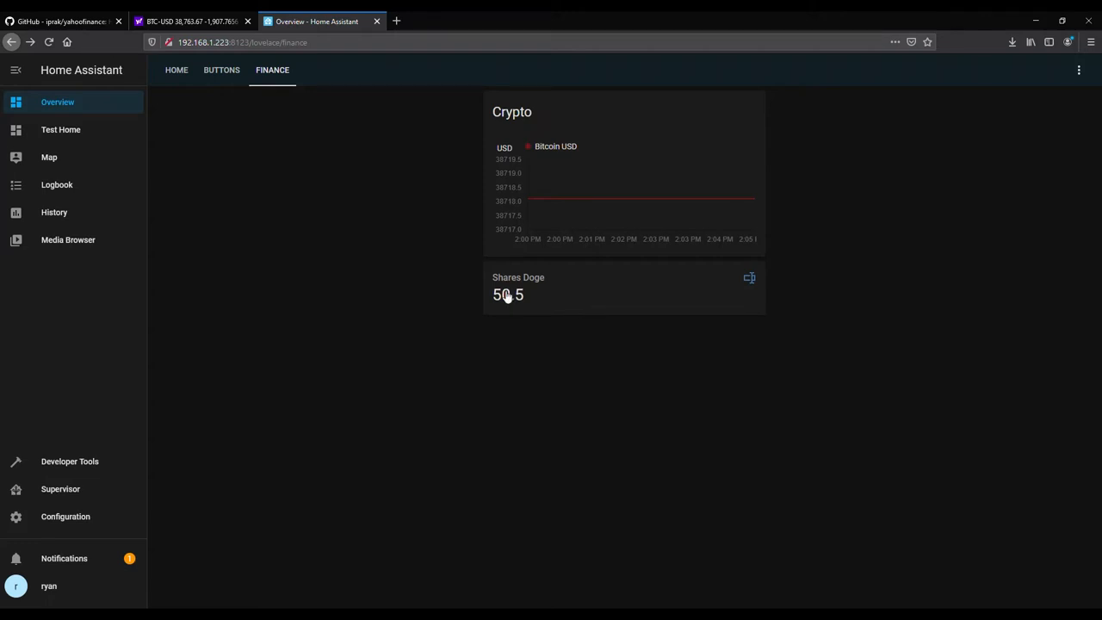
{"action": "mouse_move", "coordinate": [89, 521]}
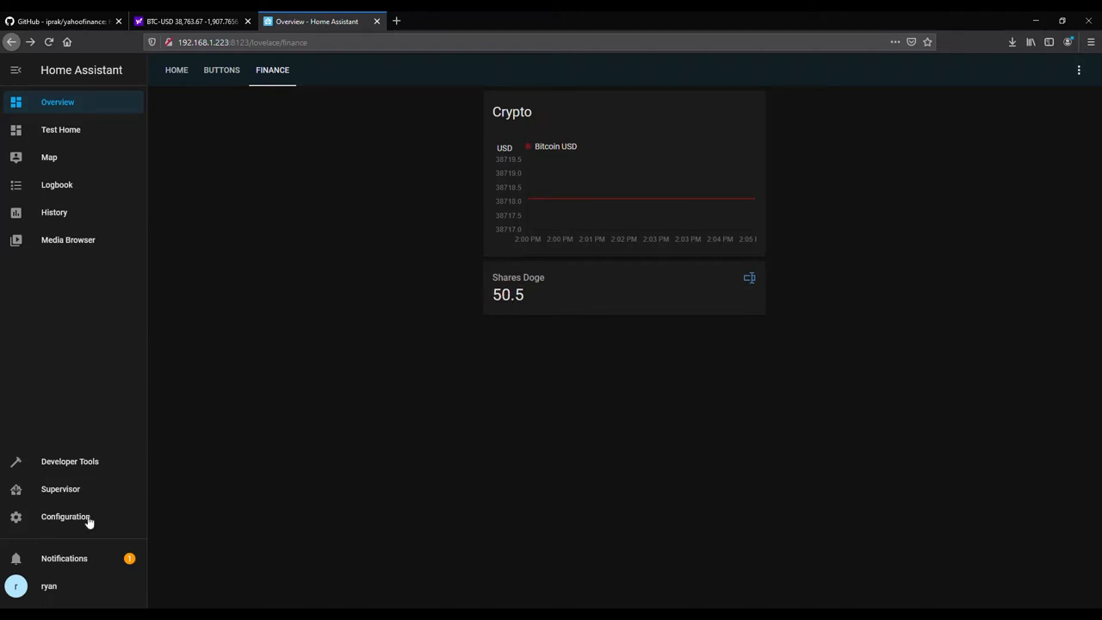
- Open the Developer Tools template editor, then a second tab on the Finance dashboard
{"action": "left_click", "coordinate": [69, 462]}
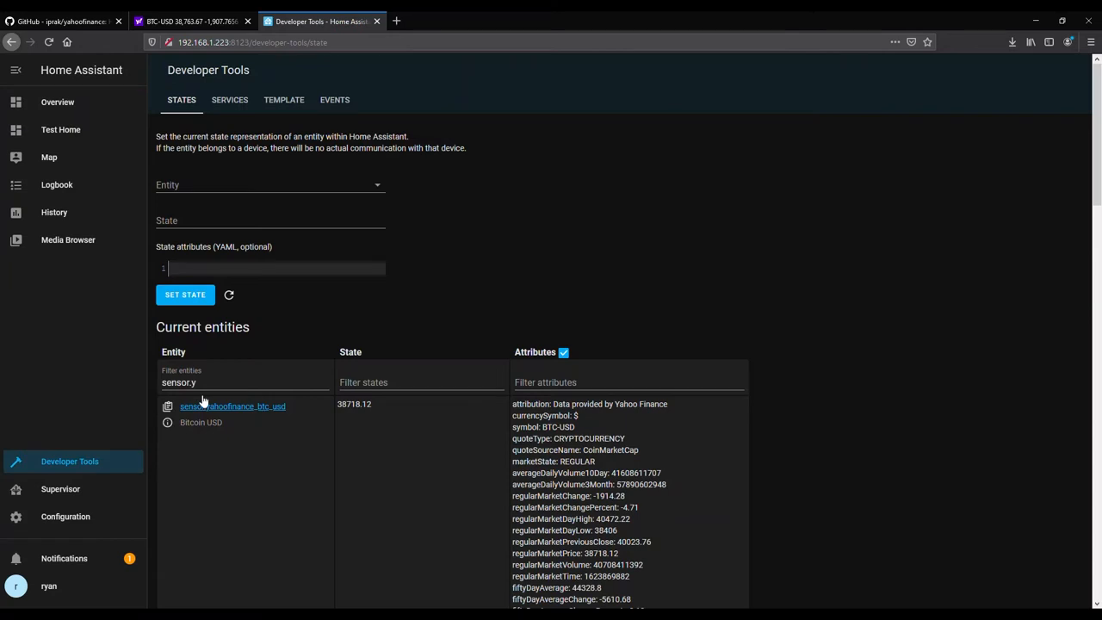
{"action": "left_click", "coordinate": [282, 98]}
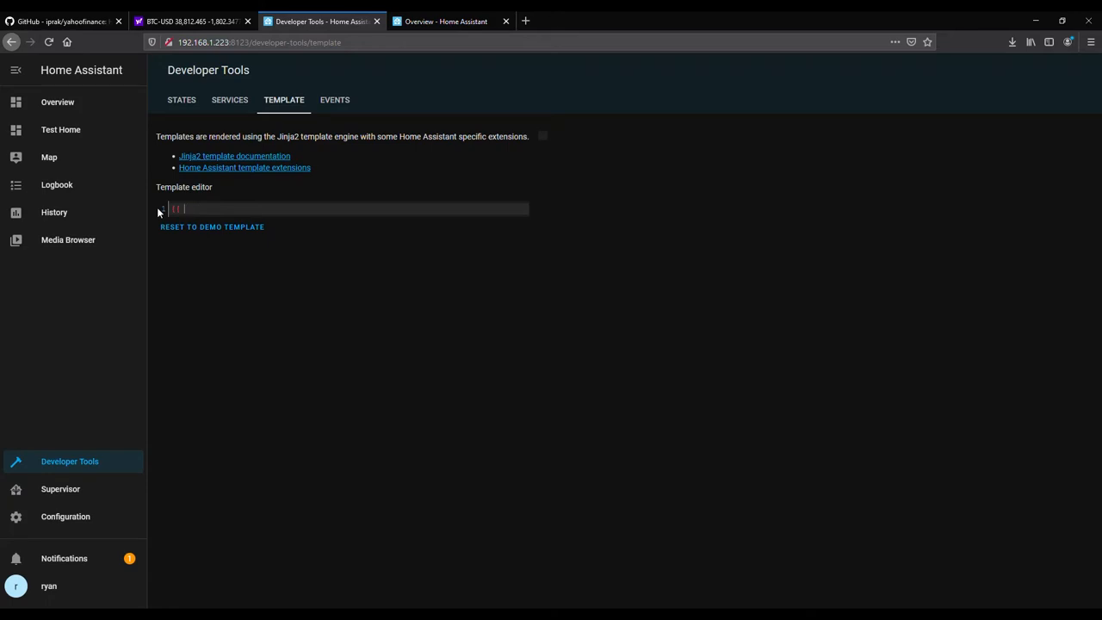
{"action": "left_click", "coordinate": [445, 21]}
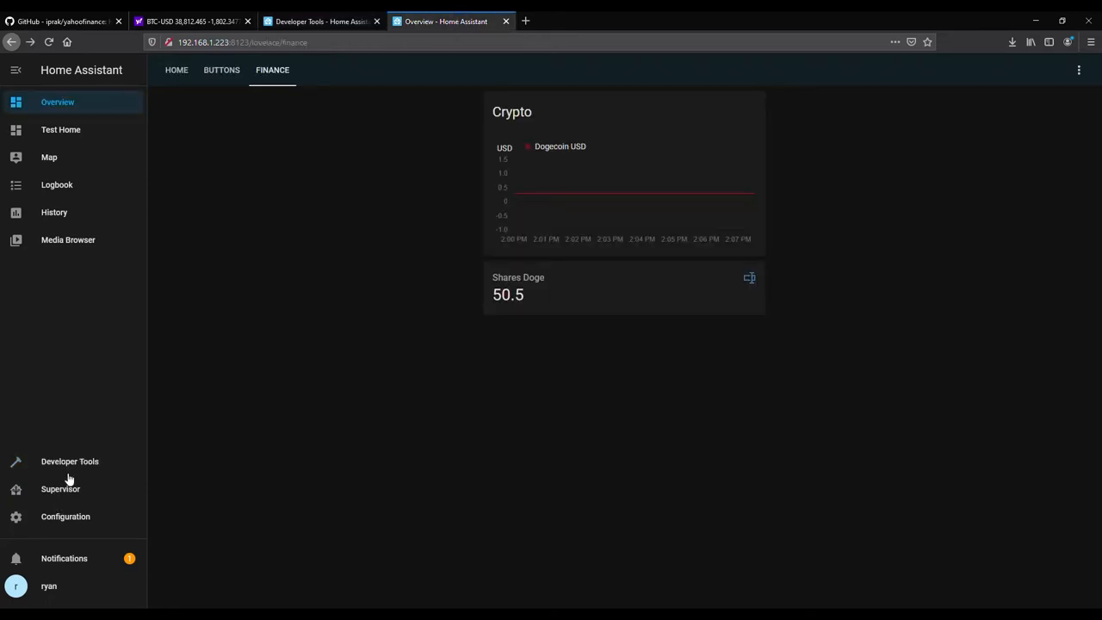
- Filter the States list for input_ to find input_text.shares_doge and return to Template
{"action": "left_click", "coordinate": [69, 461]}
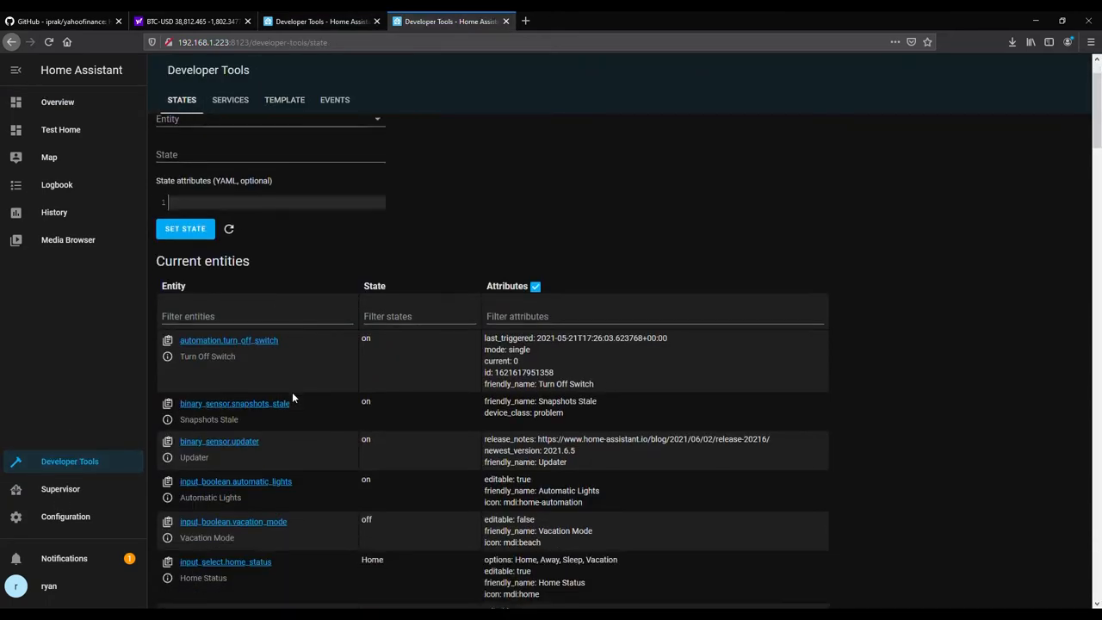
{"action": "type", "text": "input_"}
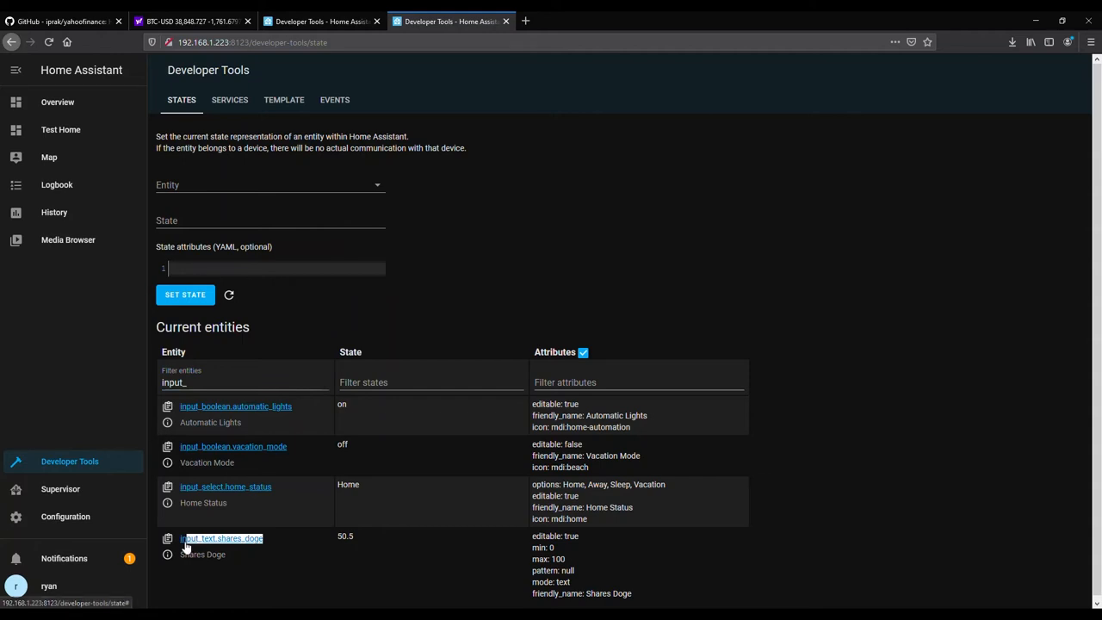
{"action": "left_click", "coordinate": [283, 98]}
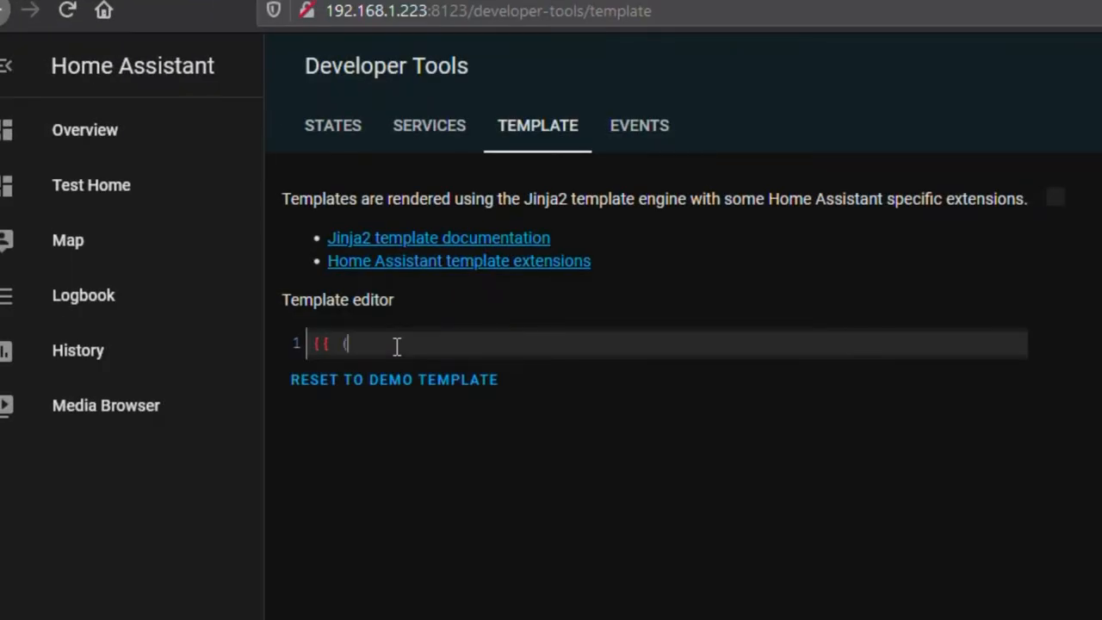
- Write (states.input_text.shares_doge.state|float) in the template editor, rendering 50.5
{"action": "type", "text": "(states.input_text.shares_doge.state) }}"}
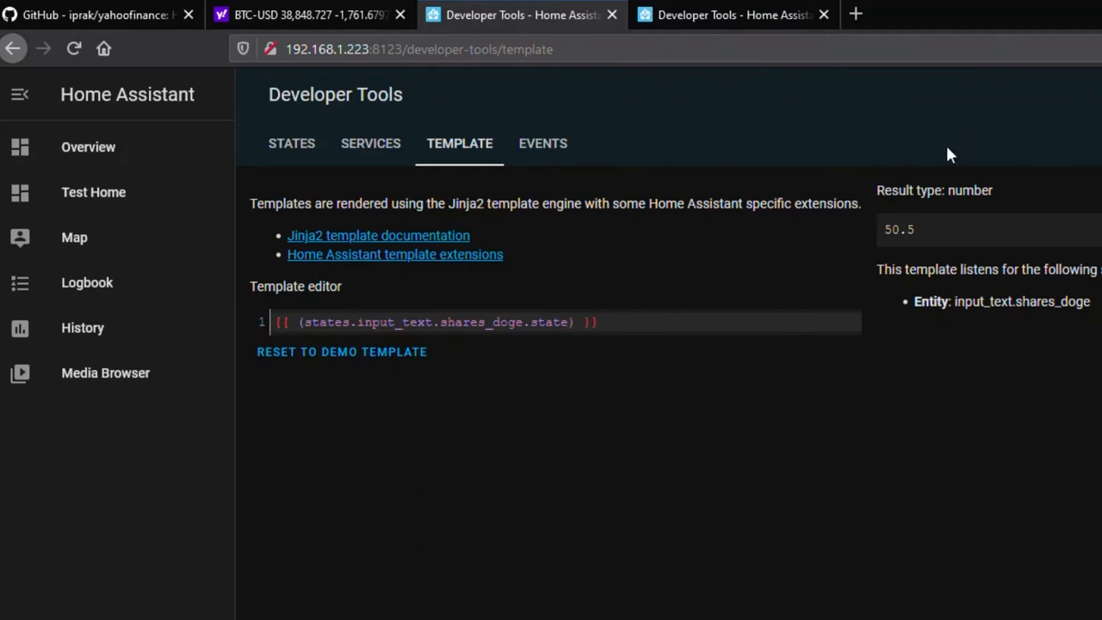
{"action": "type", "text": "|float"}
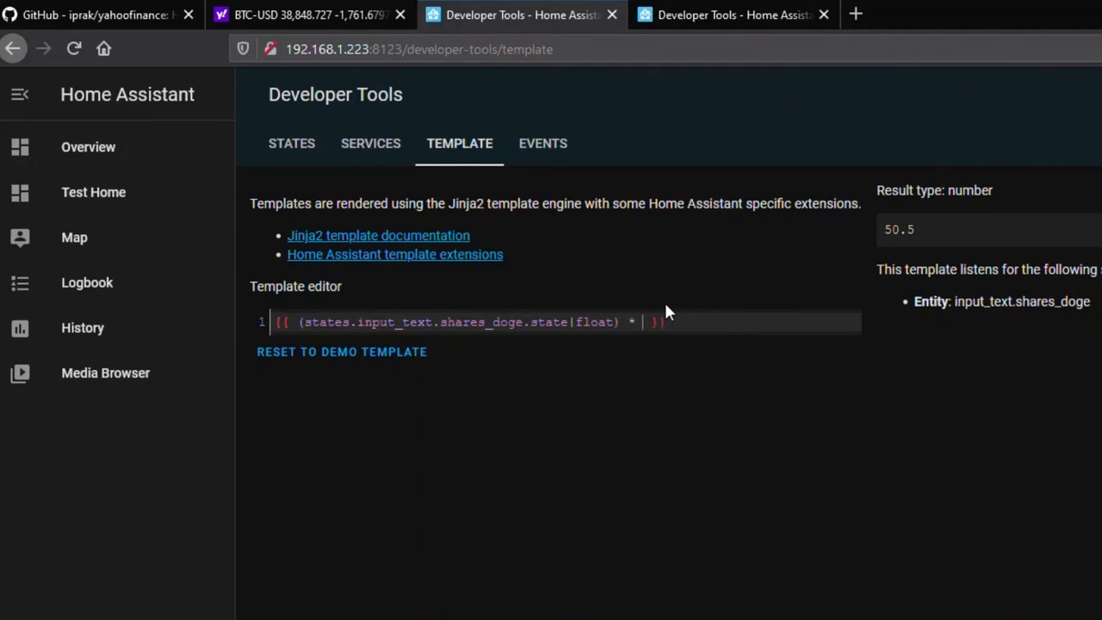
- Look up sensor.yahoofinance_doge_usd in the States list and select its id
{"action": "left_click", "coordinate": [291, 143]}
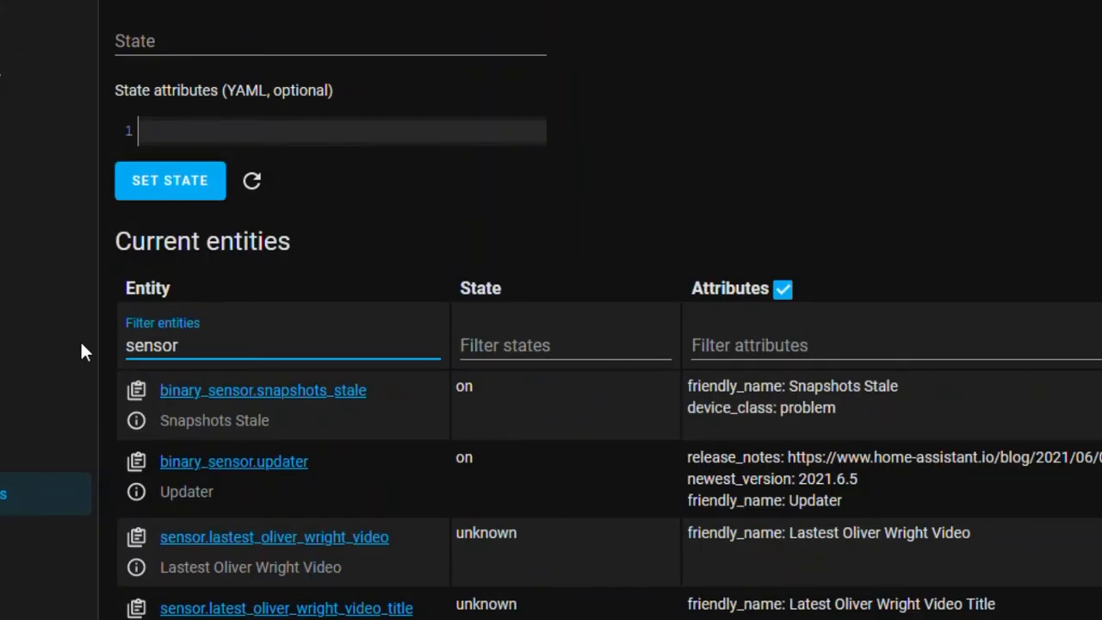
{"action": "scroll", "scroll_direction": "down", "scroll_amount": 3}
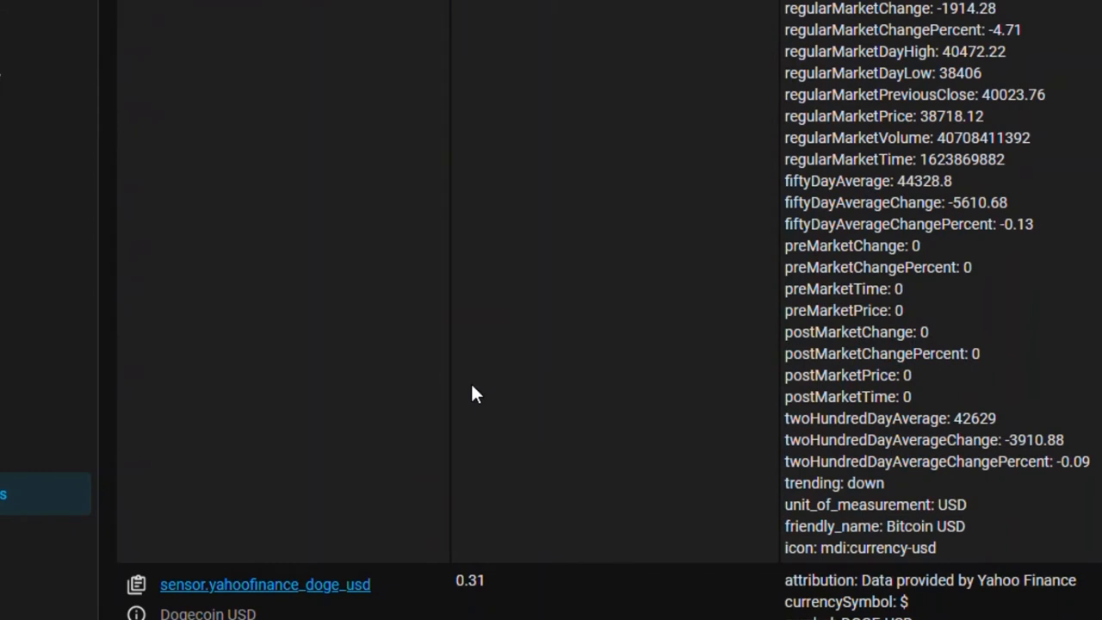
{"action": "double_click", "coordinate": [265, 584]}
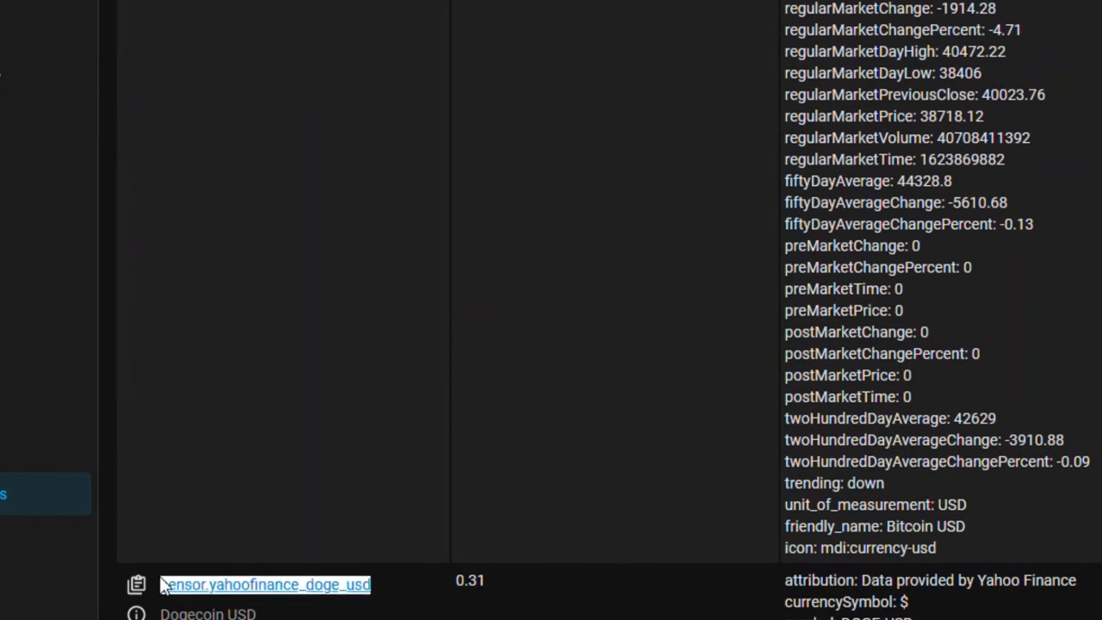
{"action": "mouse_move", "coordinate": [334, 611]}
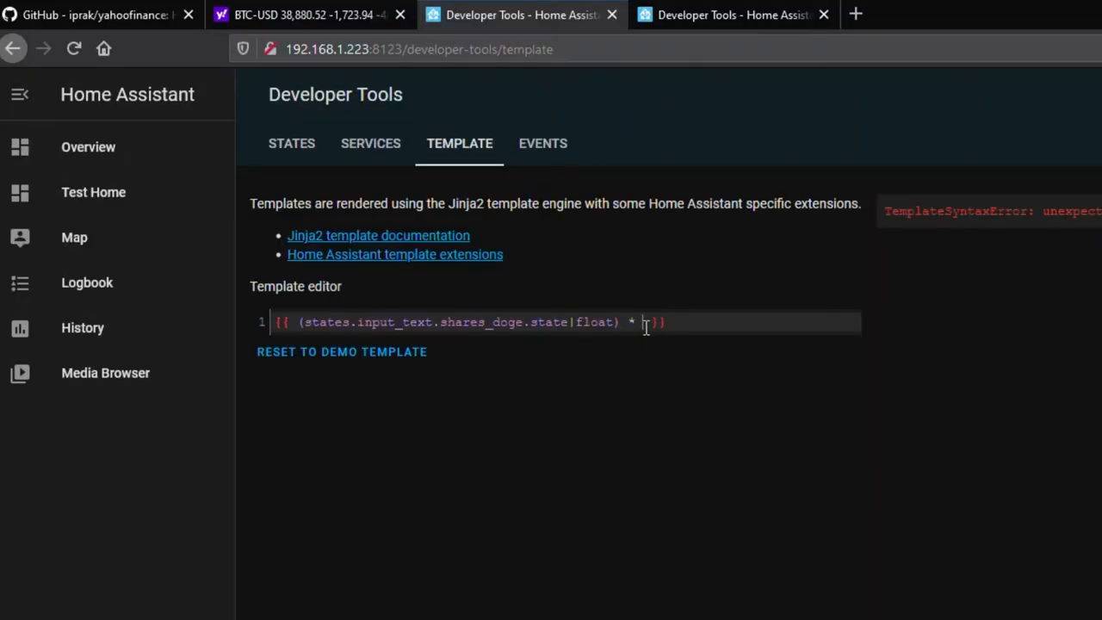
- Complete the template multiplying by states.sensor.yahoofinance_doge_usd.state|float with round(2), rendering 15.65
{"action": "type", "text": "sensor.yahoofinance_doge_usd"}
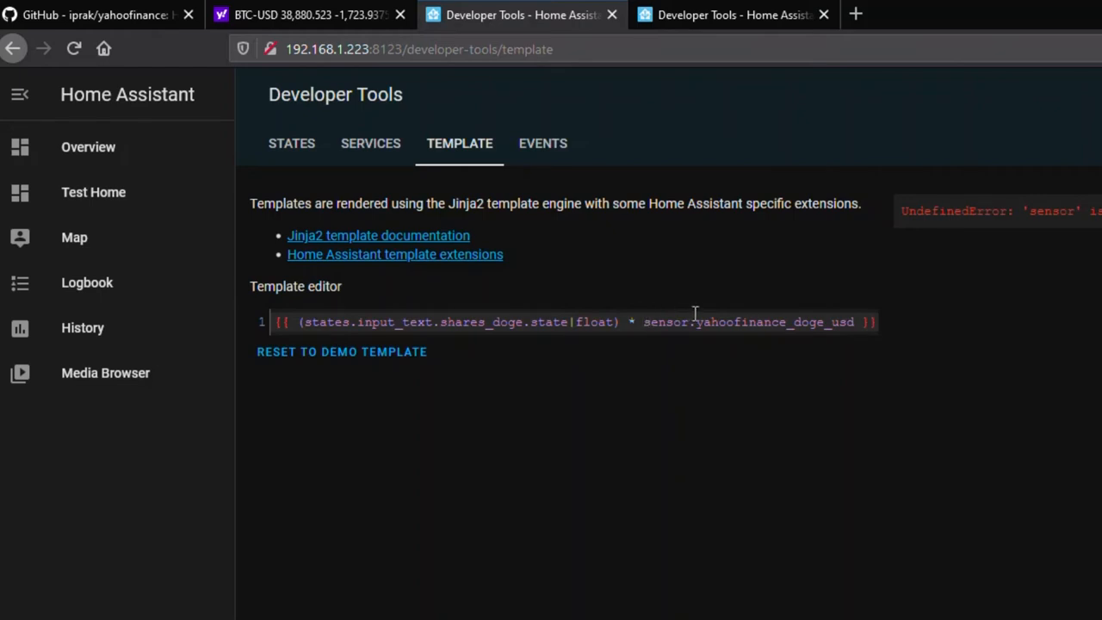
{"action": "type", "text": "(states."}
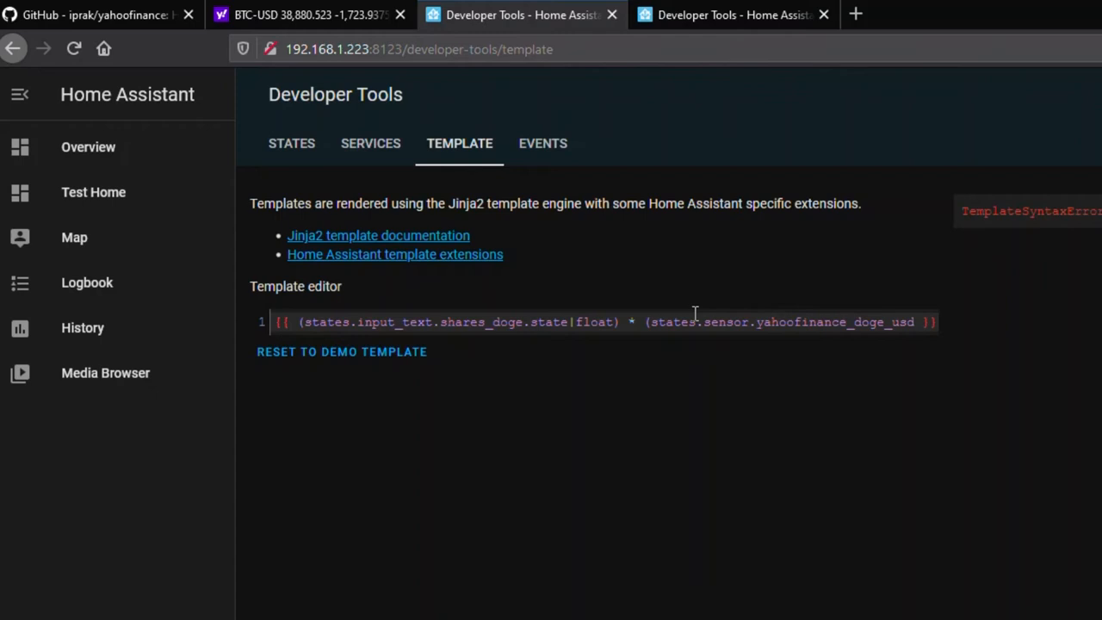
{"action": "type", "text": ".state|float)|round(2))"}
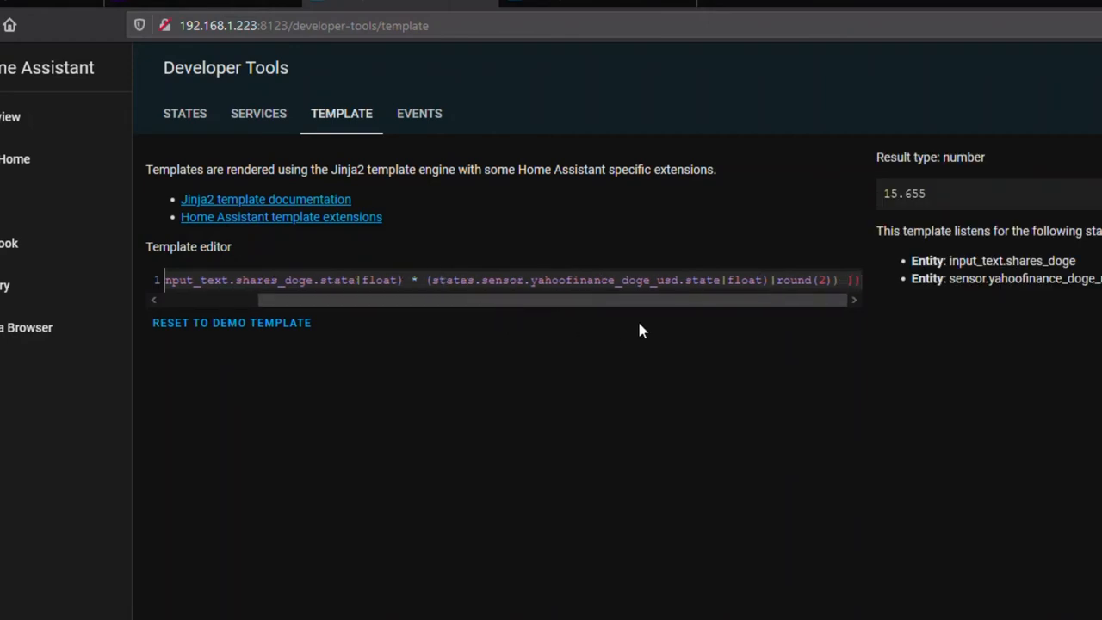
{"action": "mouse_move", "coordinate": [824, 265]}
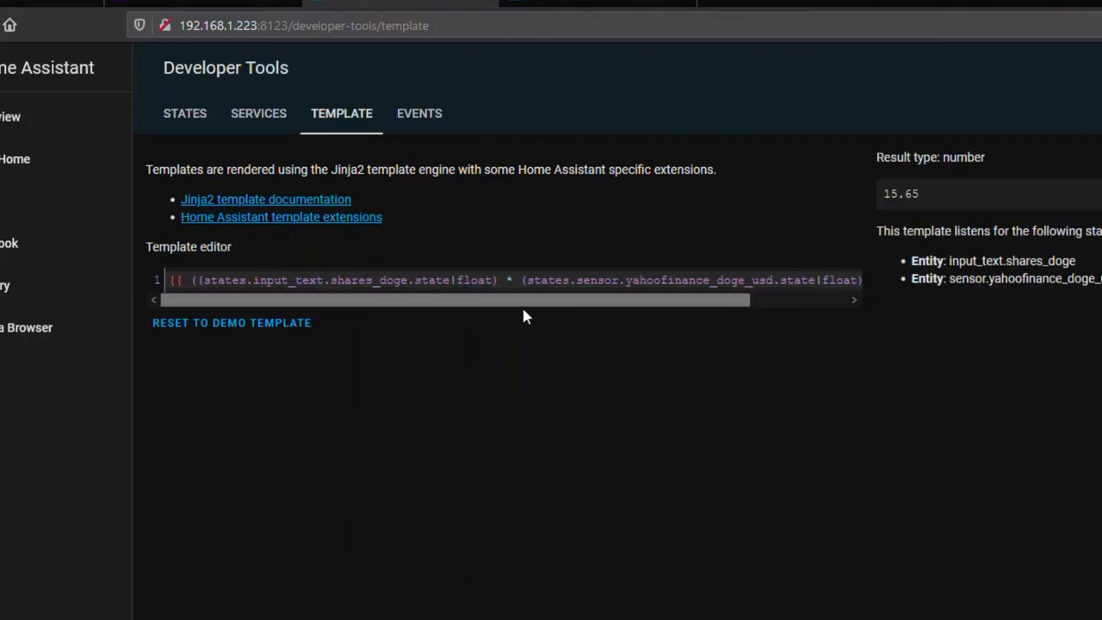
{"action": "mouse_move", "coordinate": [762, 312]}
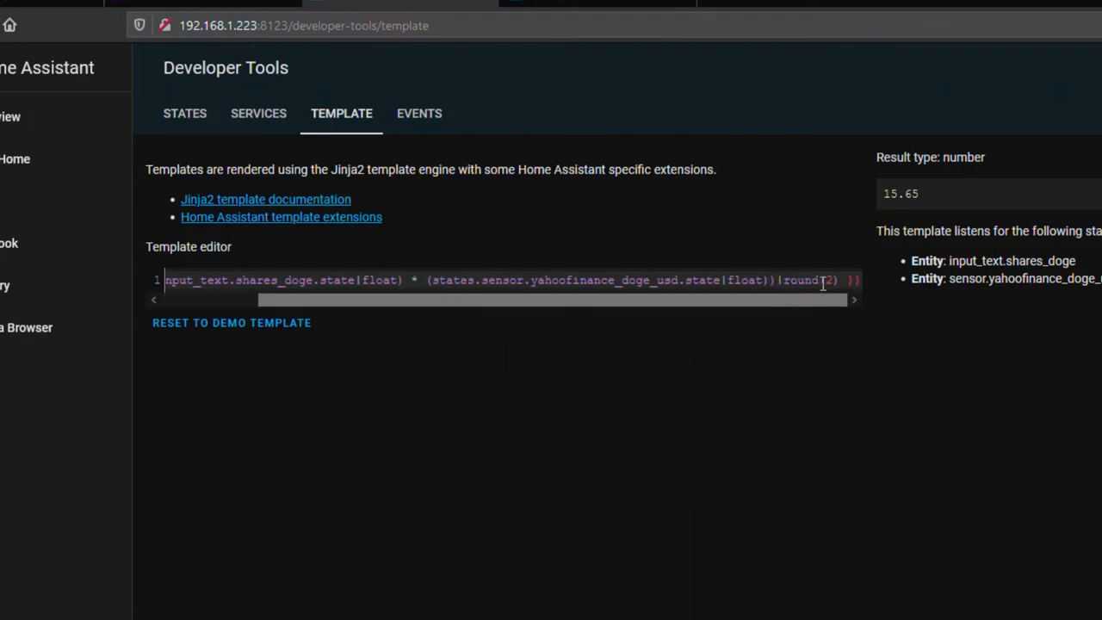
{"action": "mouse_move", "coordinate": [887, 362]}
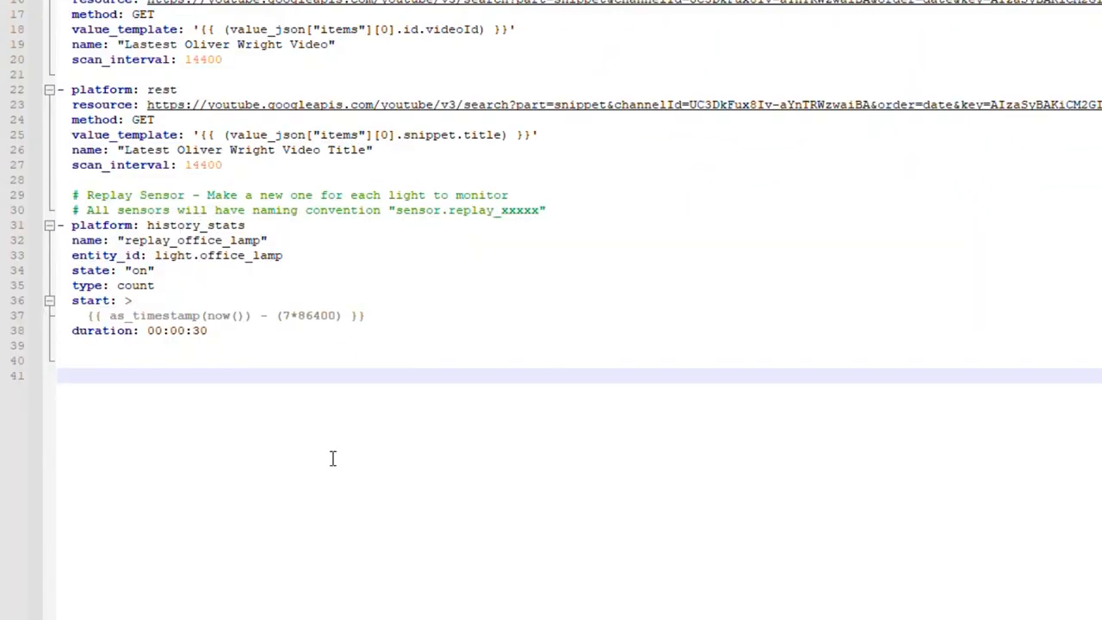
- Paste the formula into sensors.yaml as template sensor value_doge 'Value of DOGE Holdings' with $ unit
{"action": "type", "text": "{{ ((states.input_text.shares_doge.state|float) * (states.sensor.yahoofinance_doge_usd.state|float))|round(2) }}"}
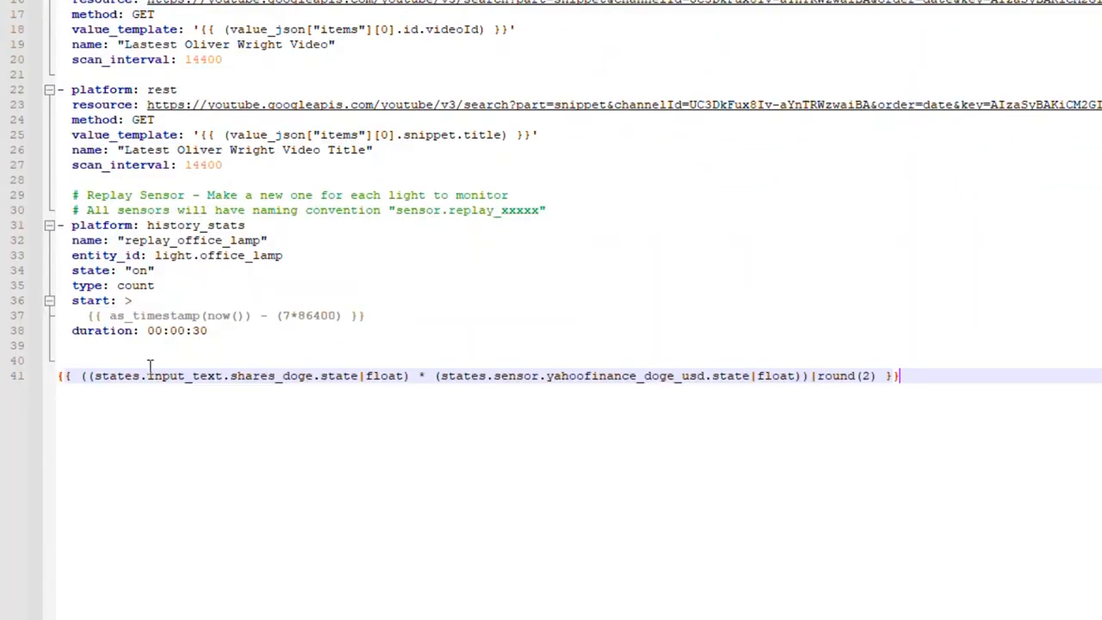
{"action": "key", "text": "enter"}
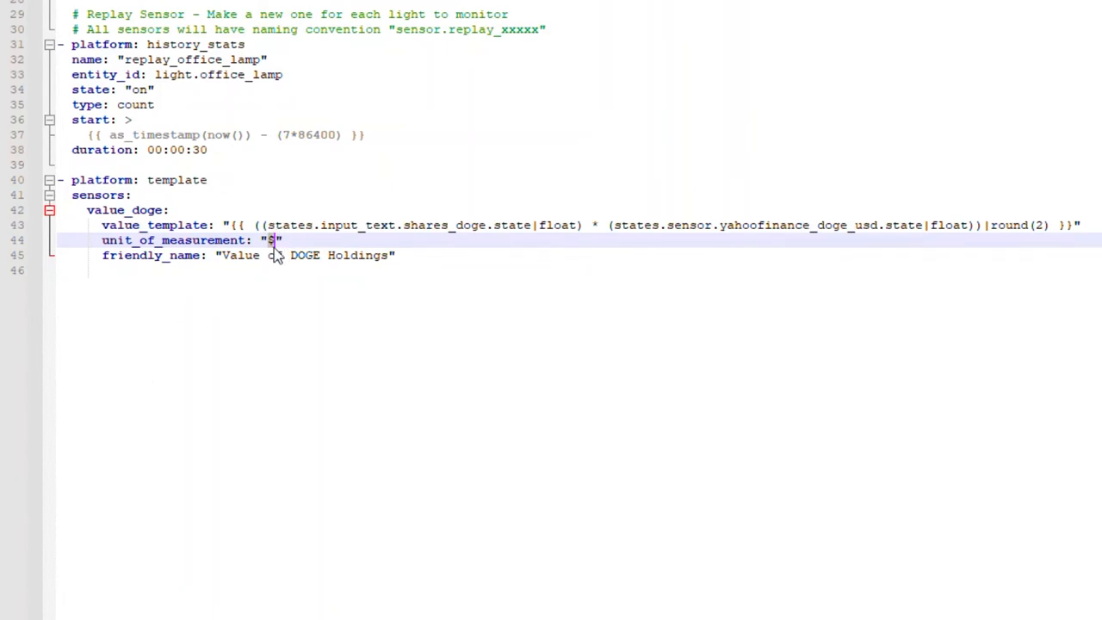
{"action": "type", "text": "$"}
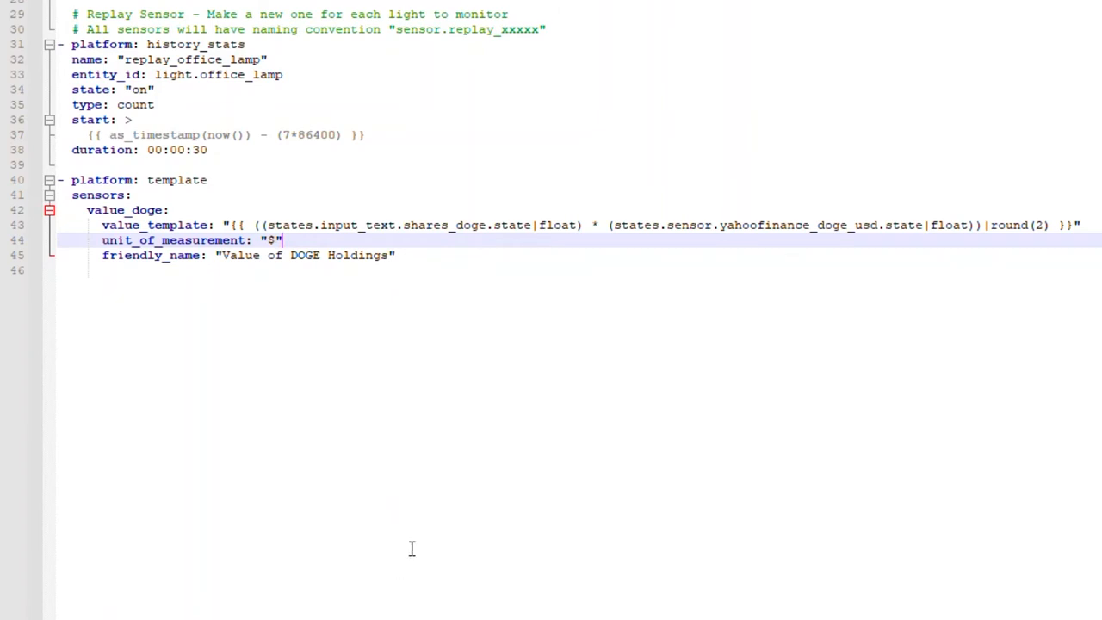
{"action": "left_click", "coordinate": [107, 458]}
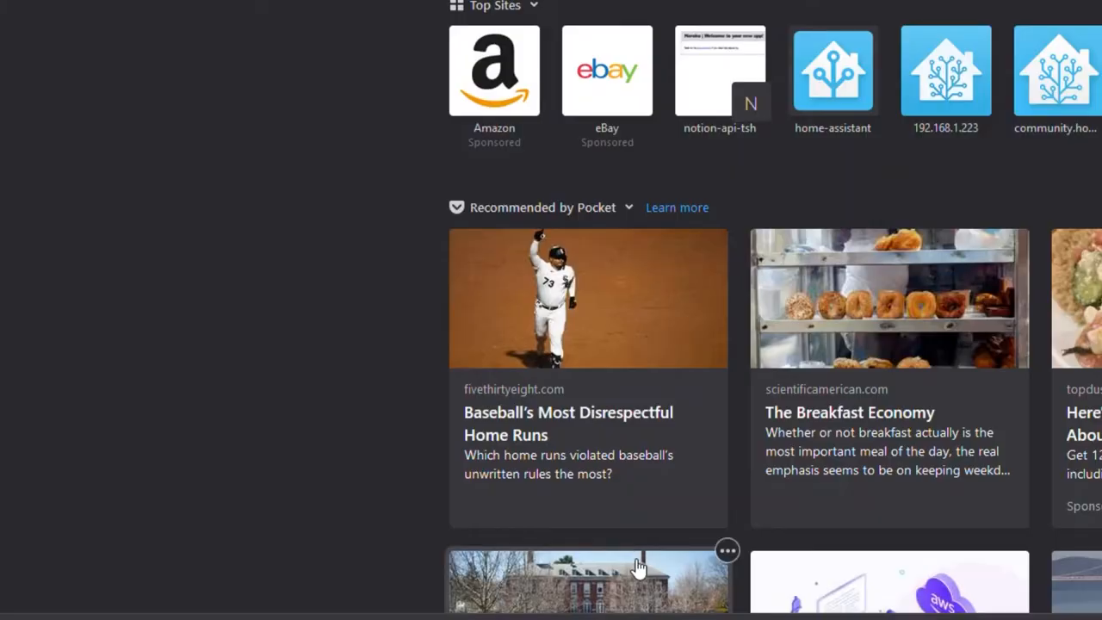
- Search the web for 'pound symbol ascii' to find how to produce the pound symbol
{"action": "type", "text": "pou"}
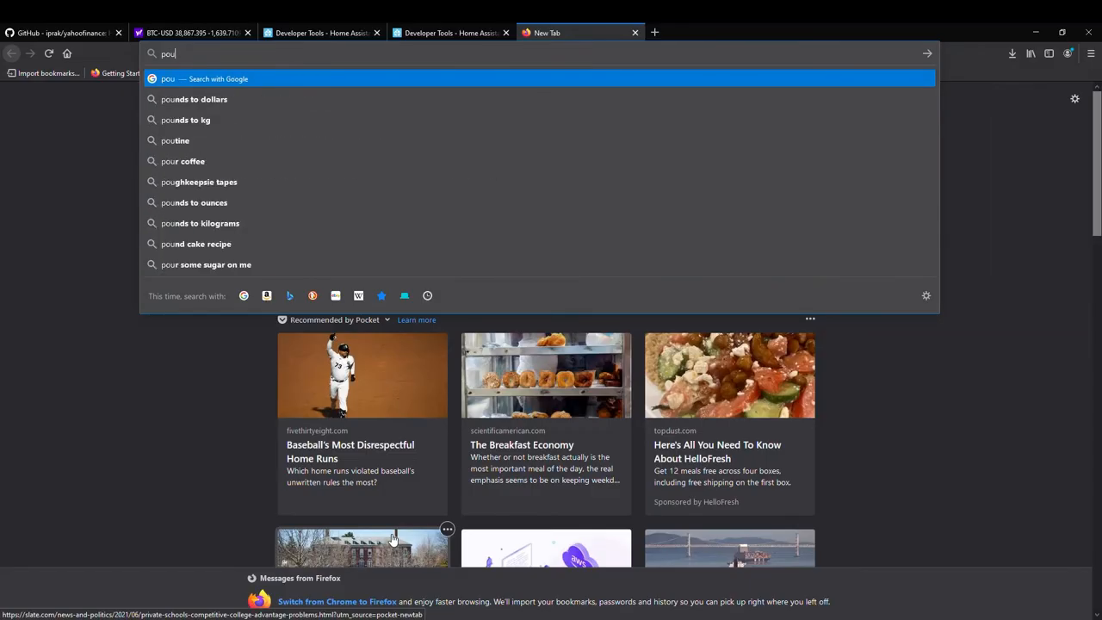
{"action": "type", "text": "pound symbol as"}
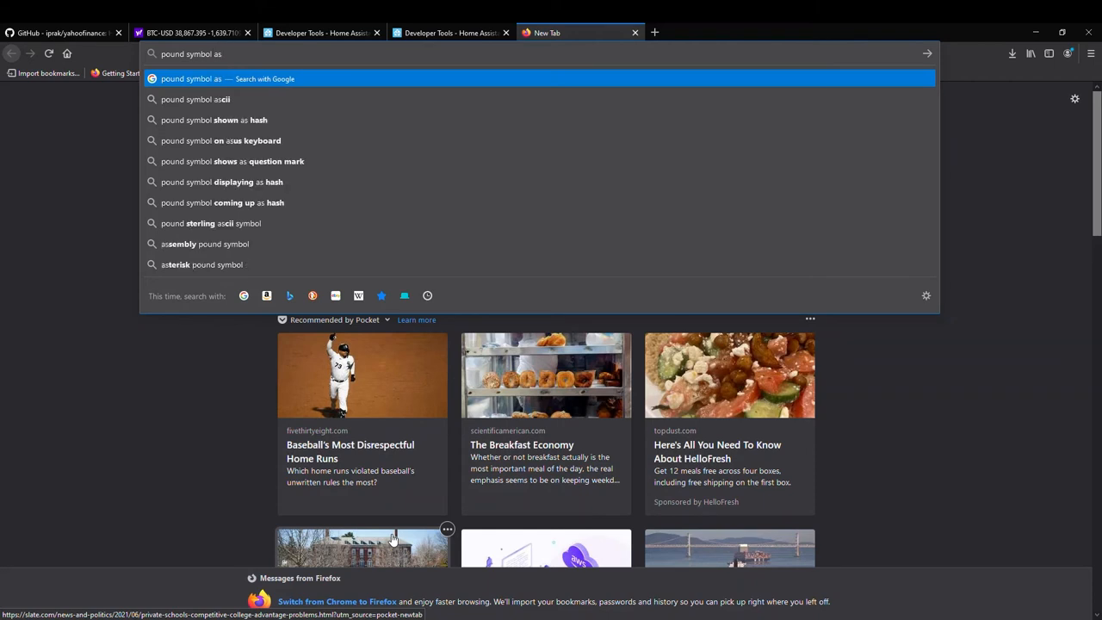
{"action": "left_click", "coordinate": [196, 98]}
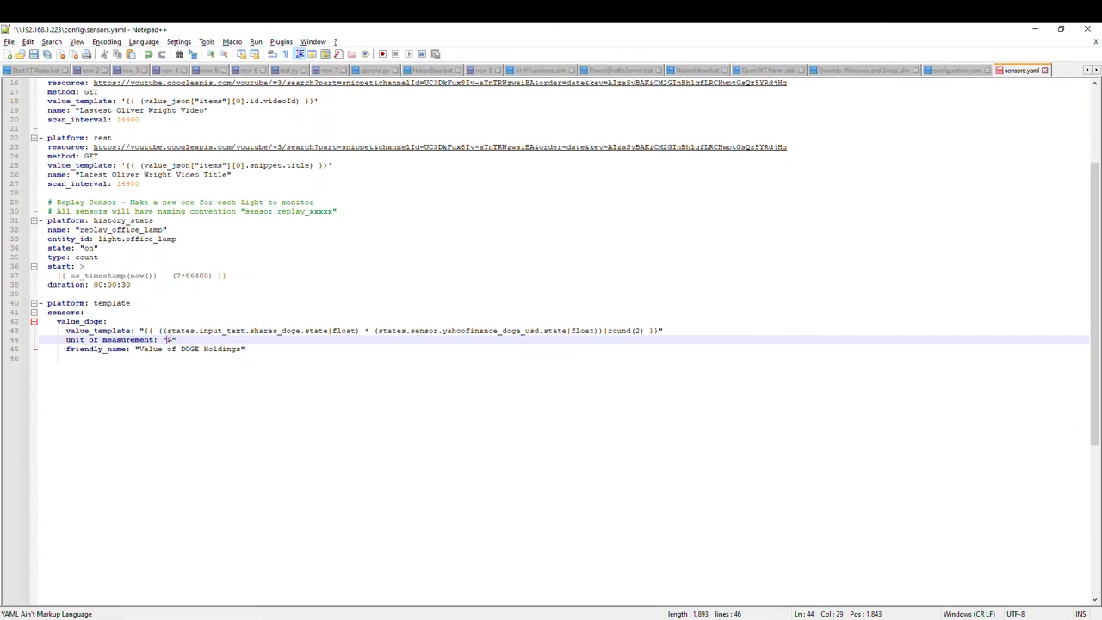
- Edit the sensor's unit_of_measurement with '&', then go to Home Assistant's Server Controls page
{"action": "type", "text": "&"}
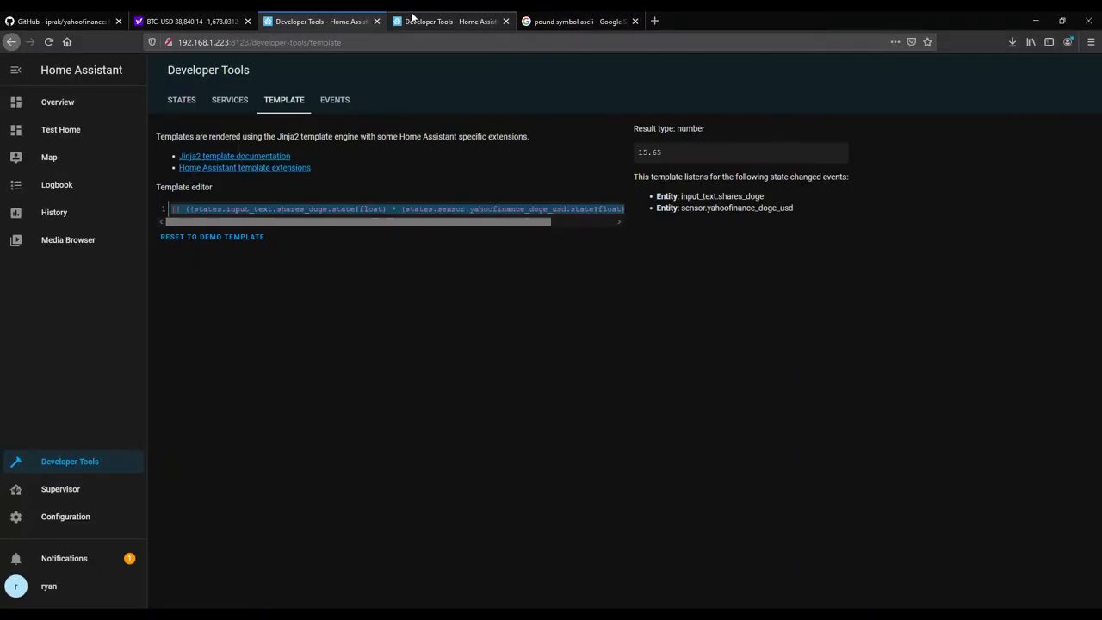
{"action": "left_click", "coordinate": [65, 517]}
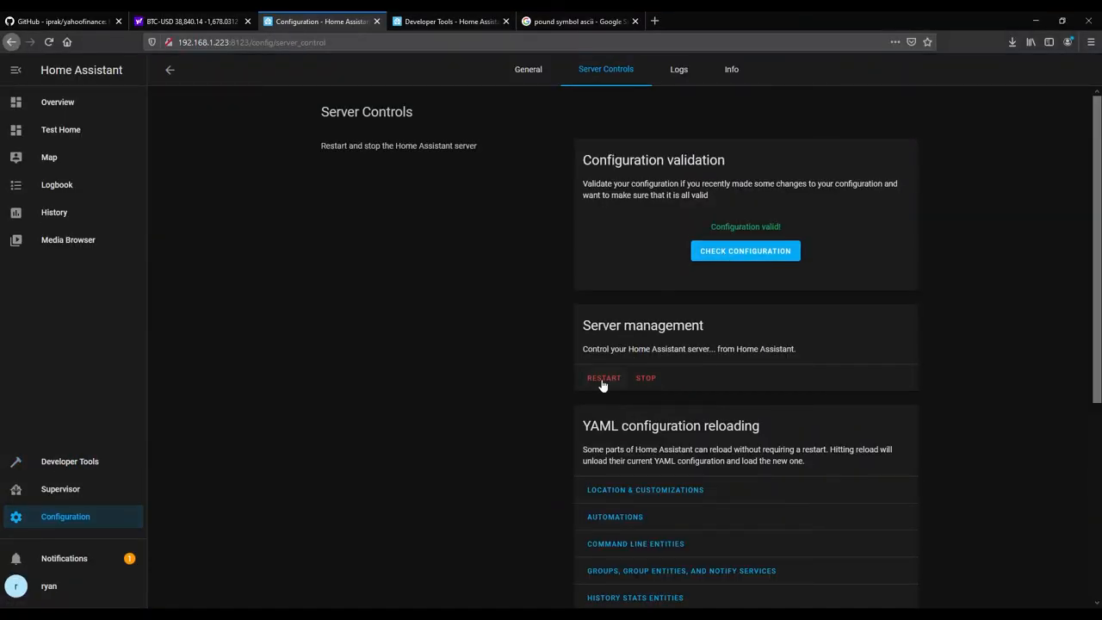